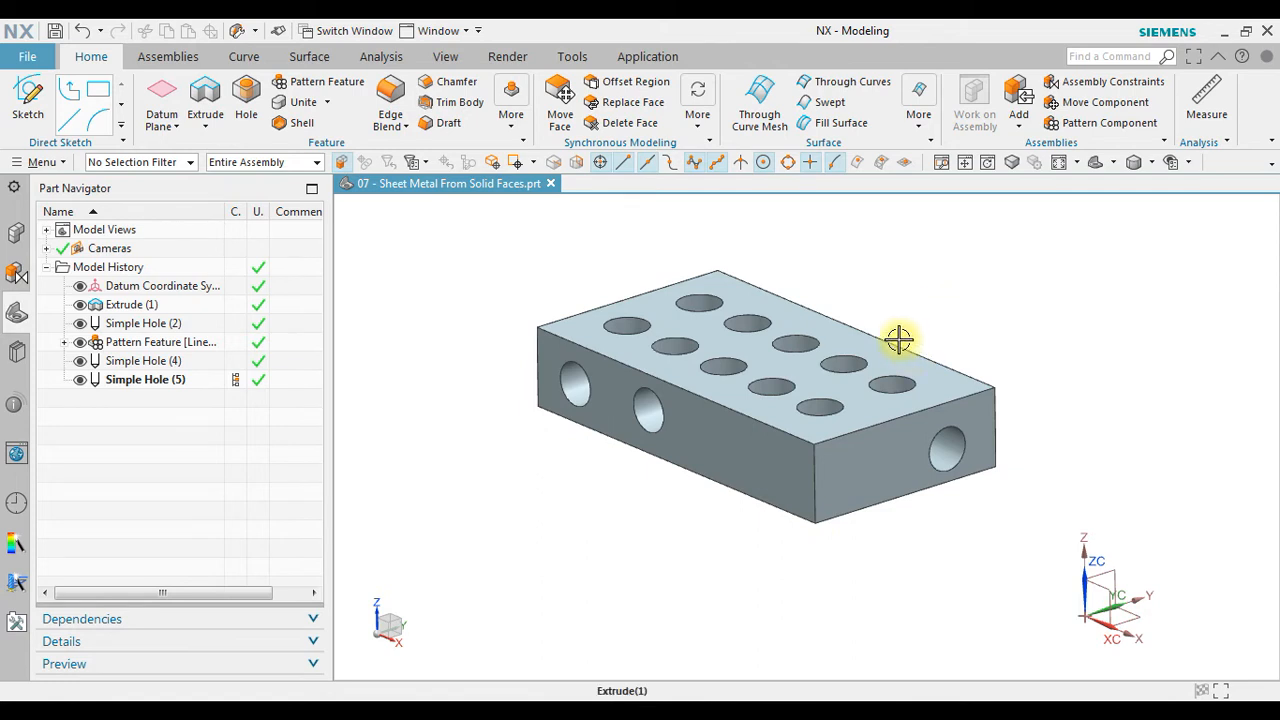
mouse_move(92, 196)
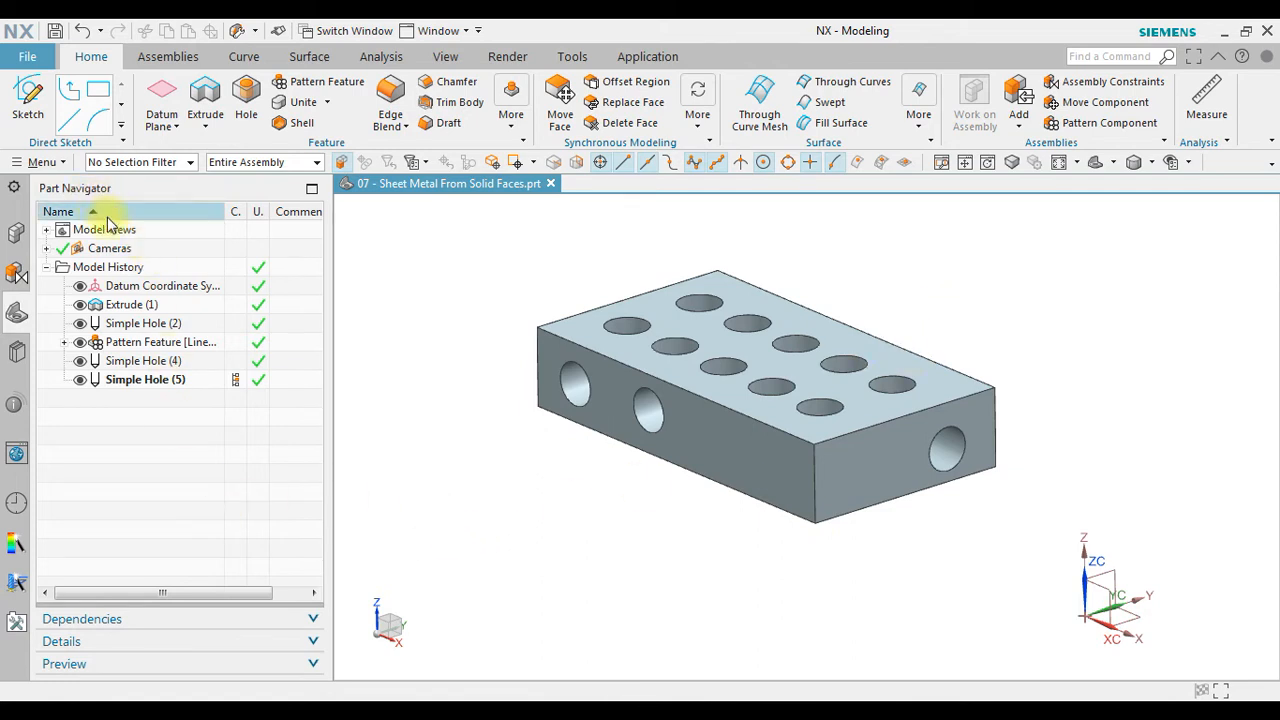
Step: Review the block's extrude, simple hole and hole pattern features in the Part Navigator
click(132, 304)
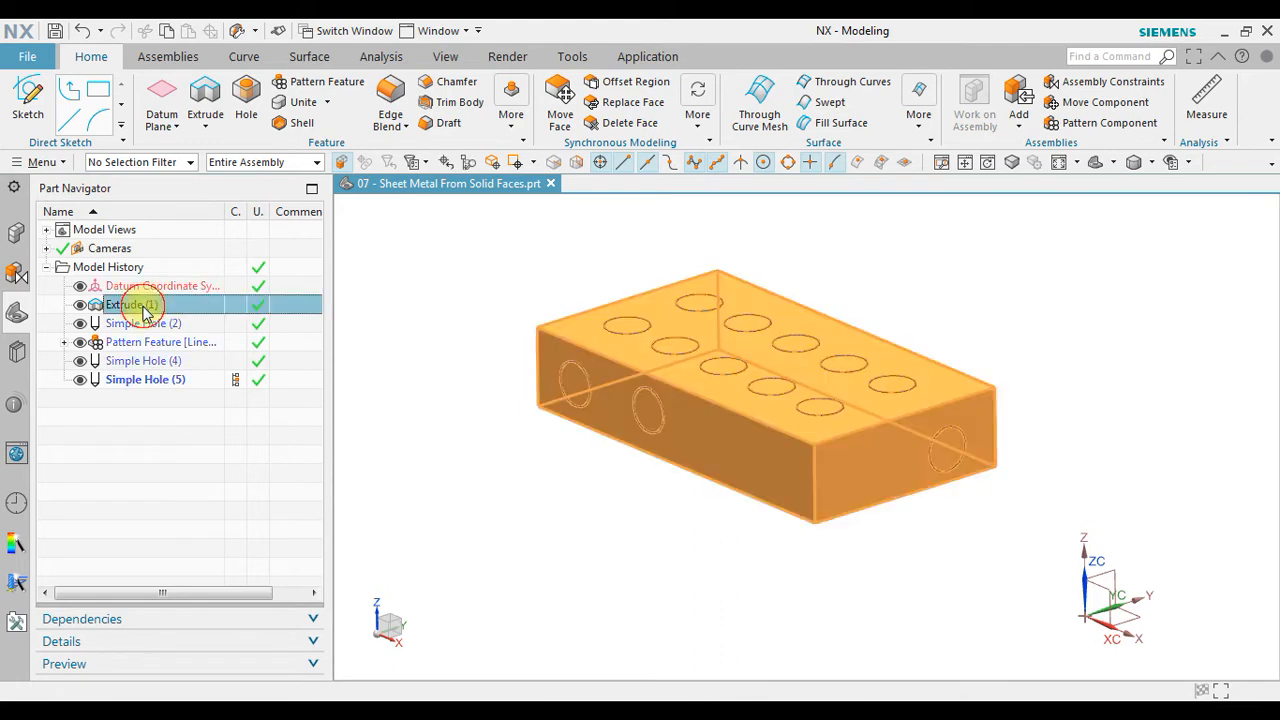
click(142, 322)
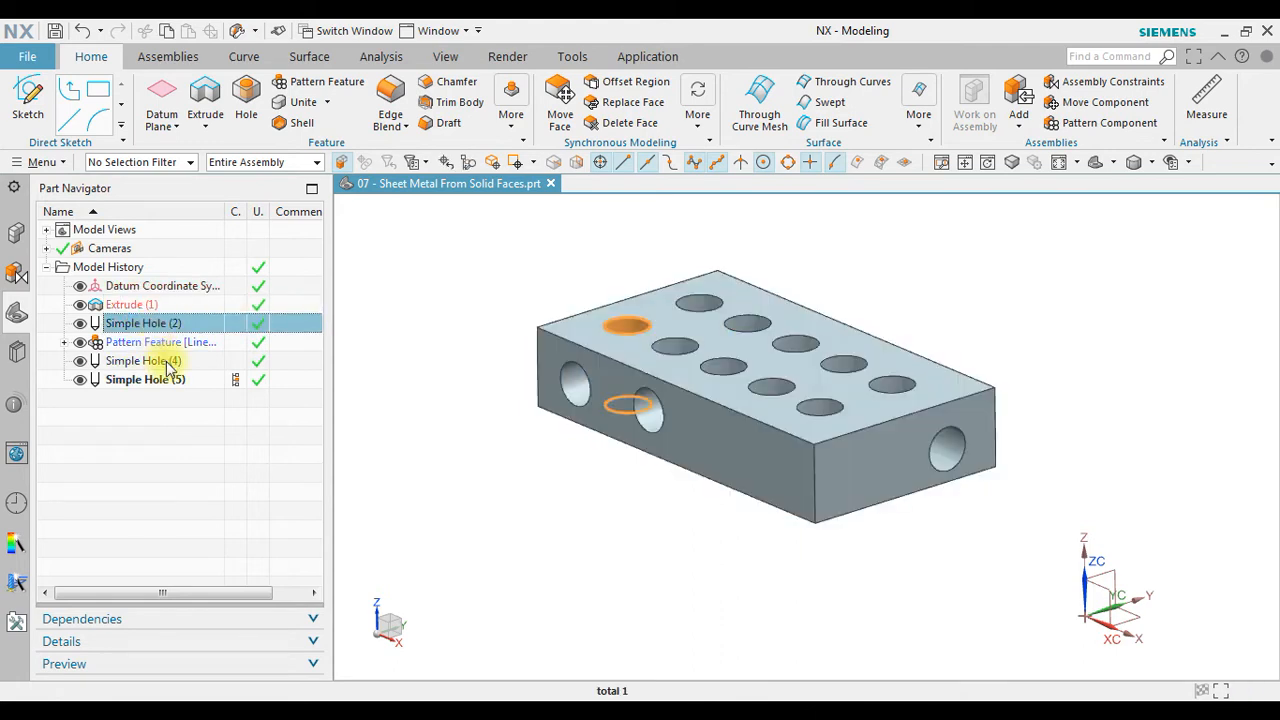
click(160, 340)
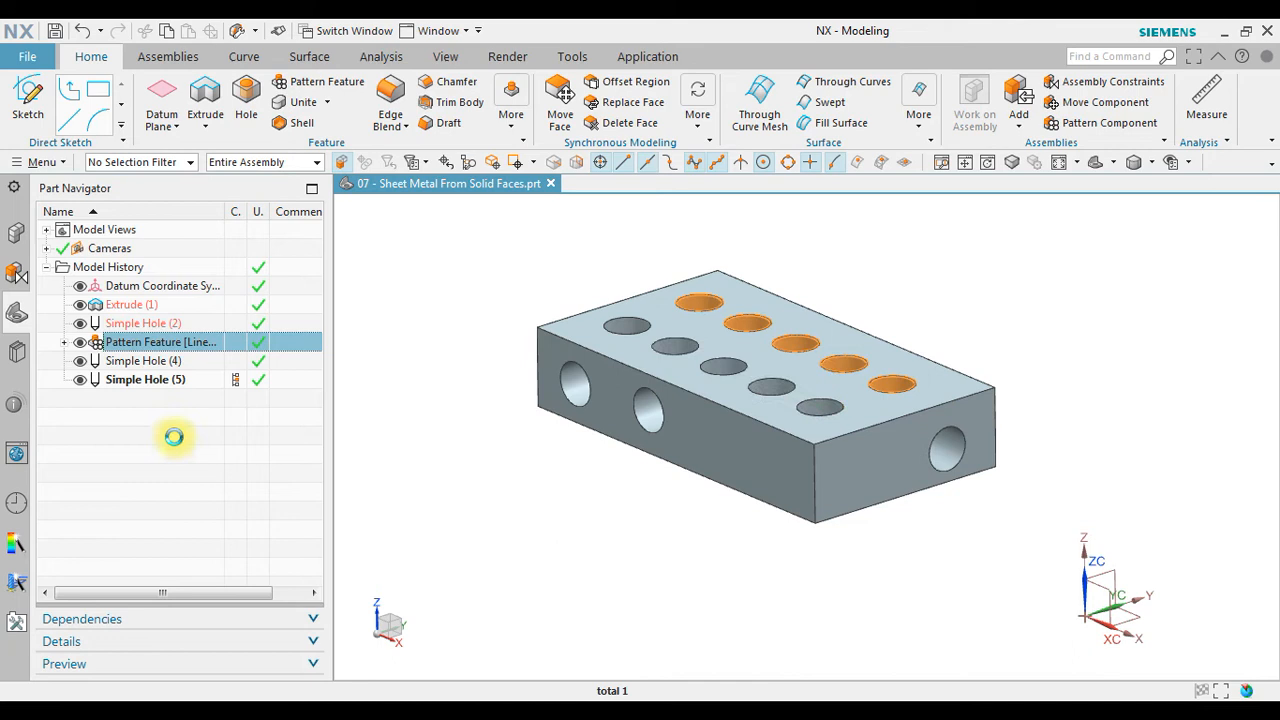
click(144, 360)
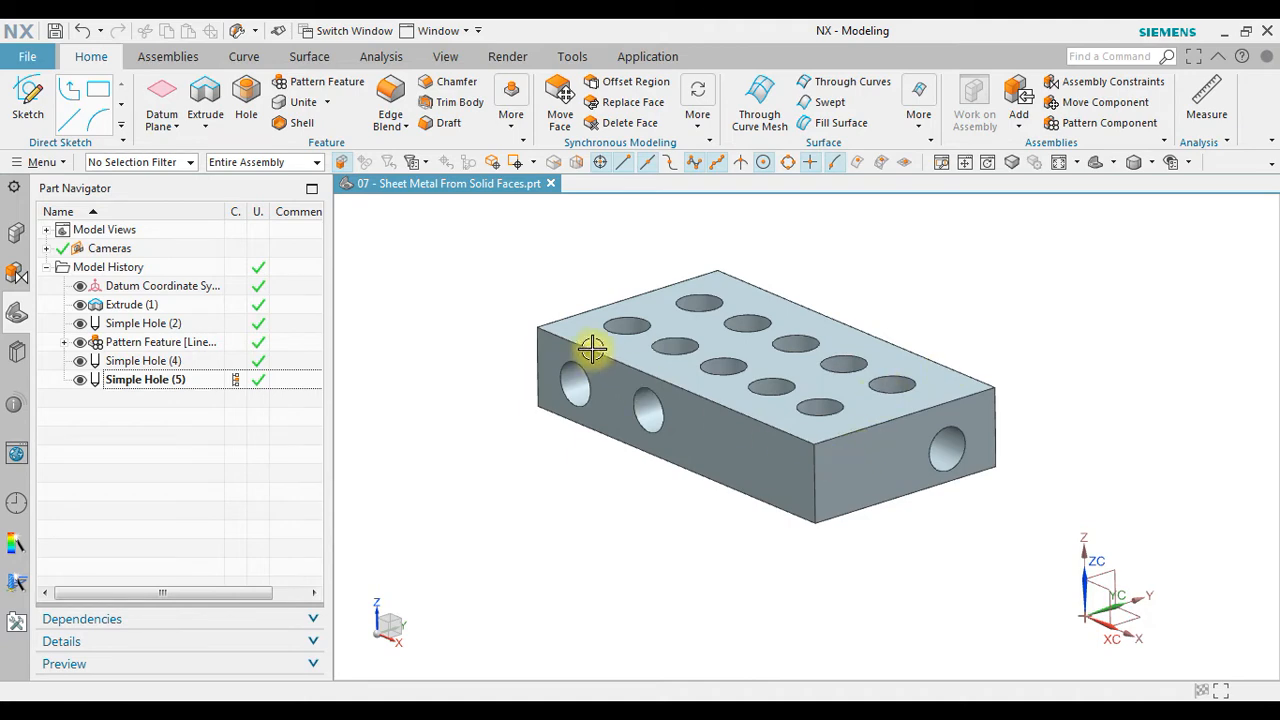
Step: Cut the perforated block open with a section view, then restore the full block
click(444, 56)
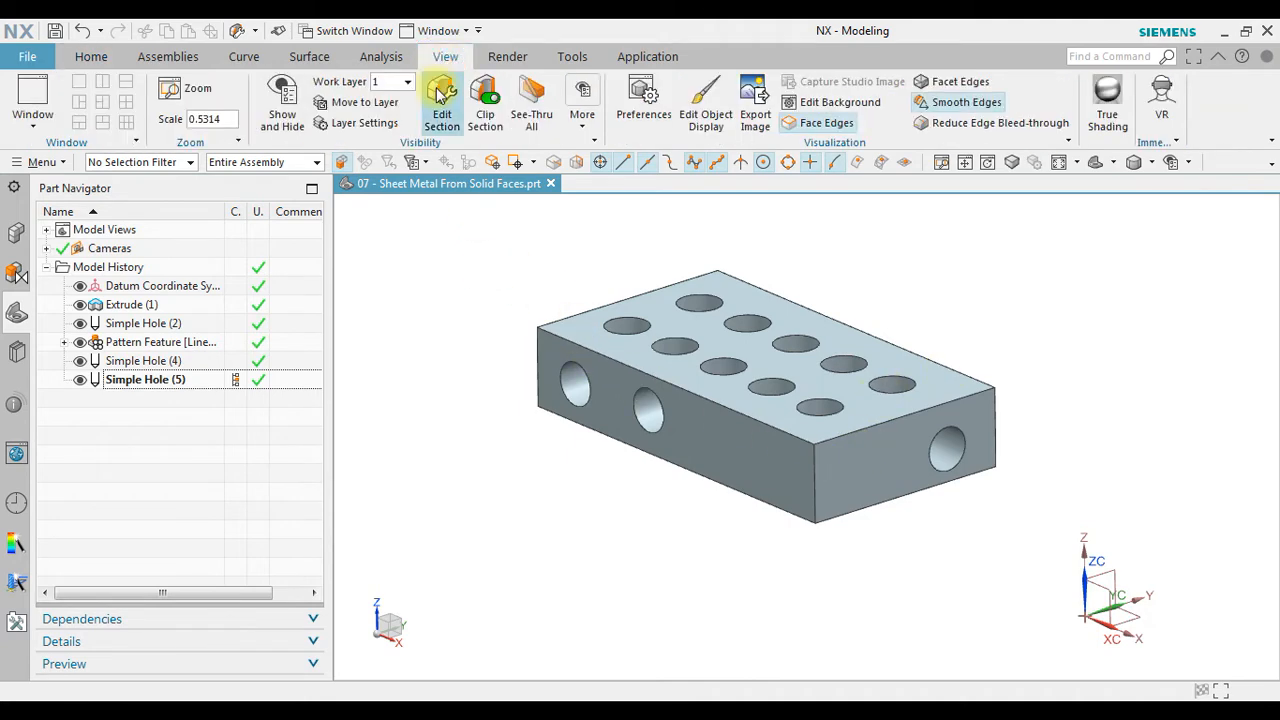
click(442, 104)
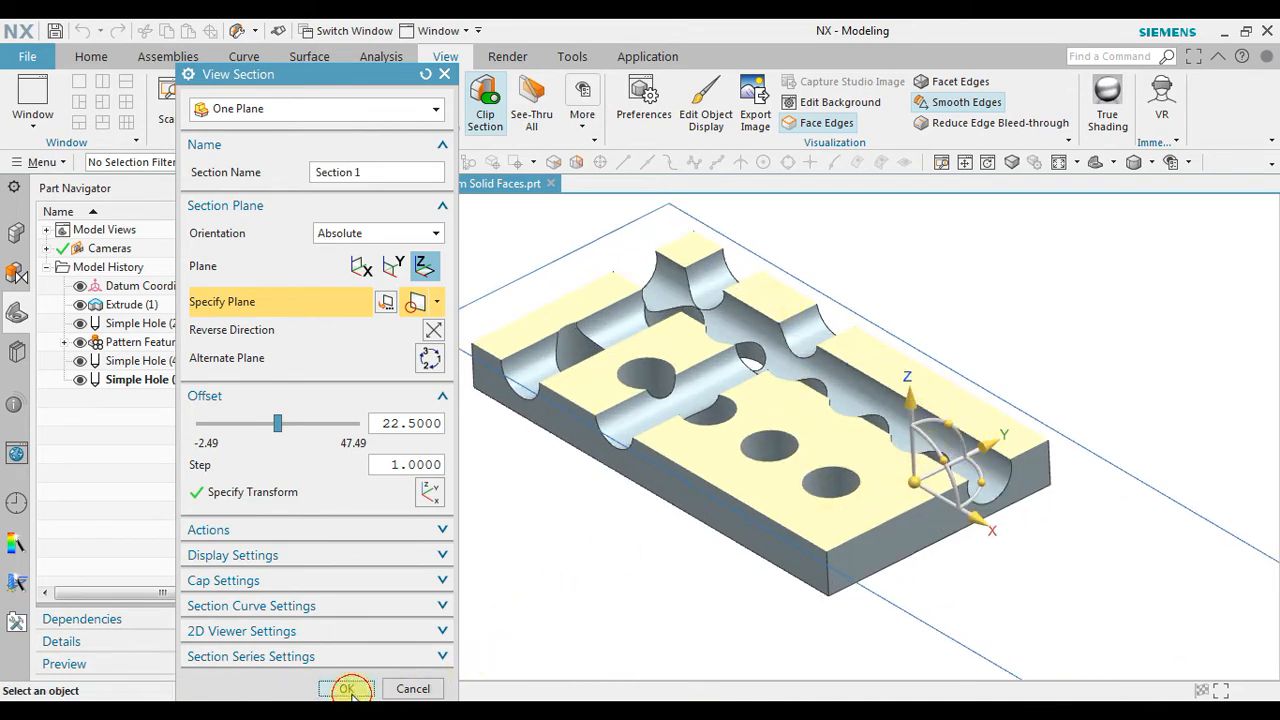
click(346, 688)
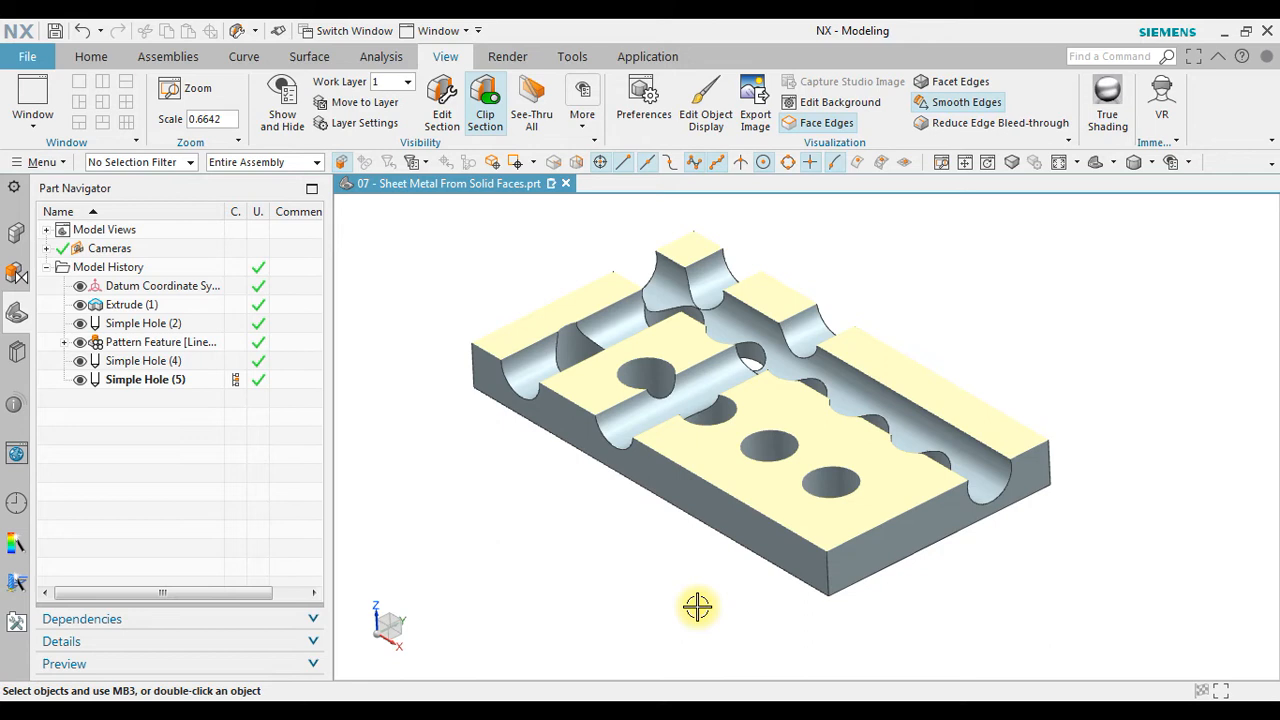
click(484, 96)
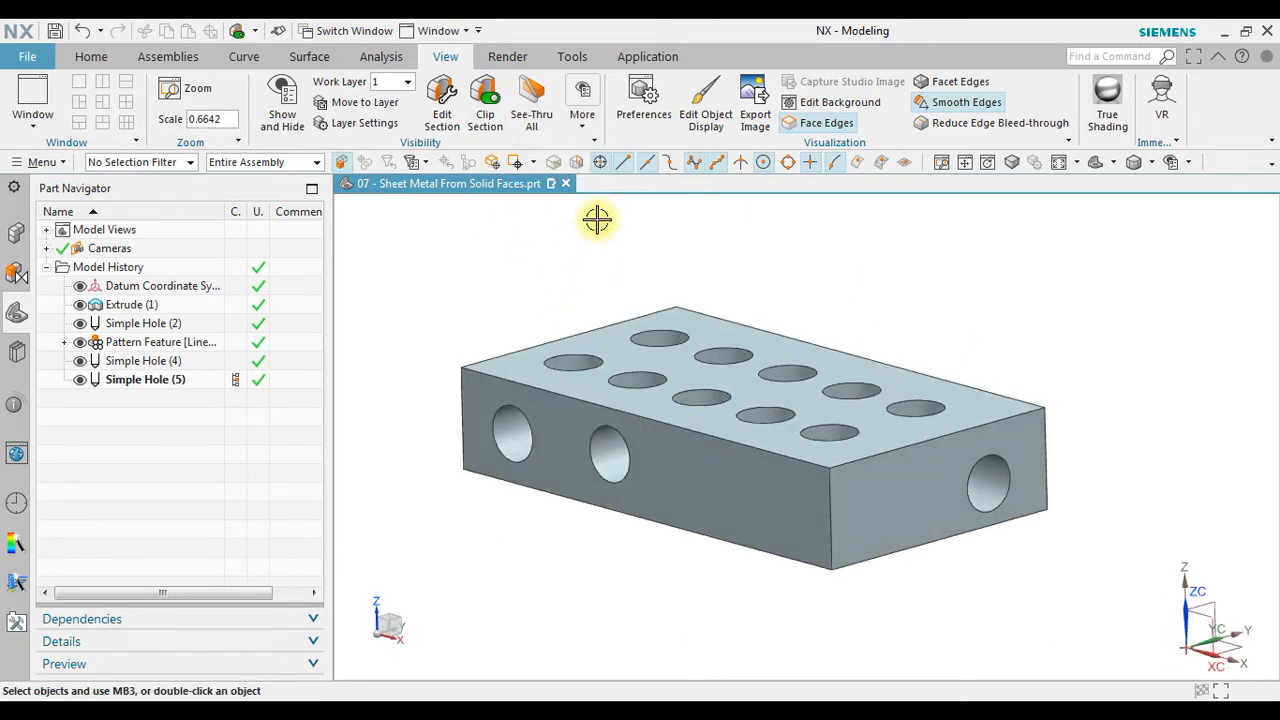
Step: Switch from Modeling to the Sheet Metal application with the block loaded
click(648, 56)
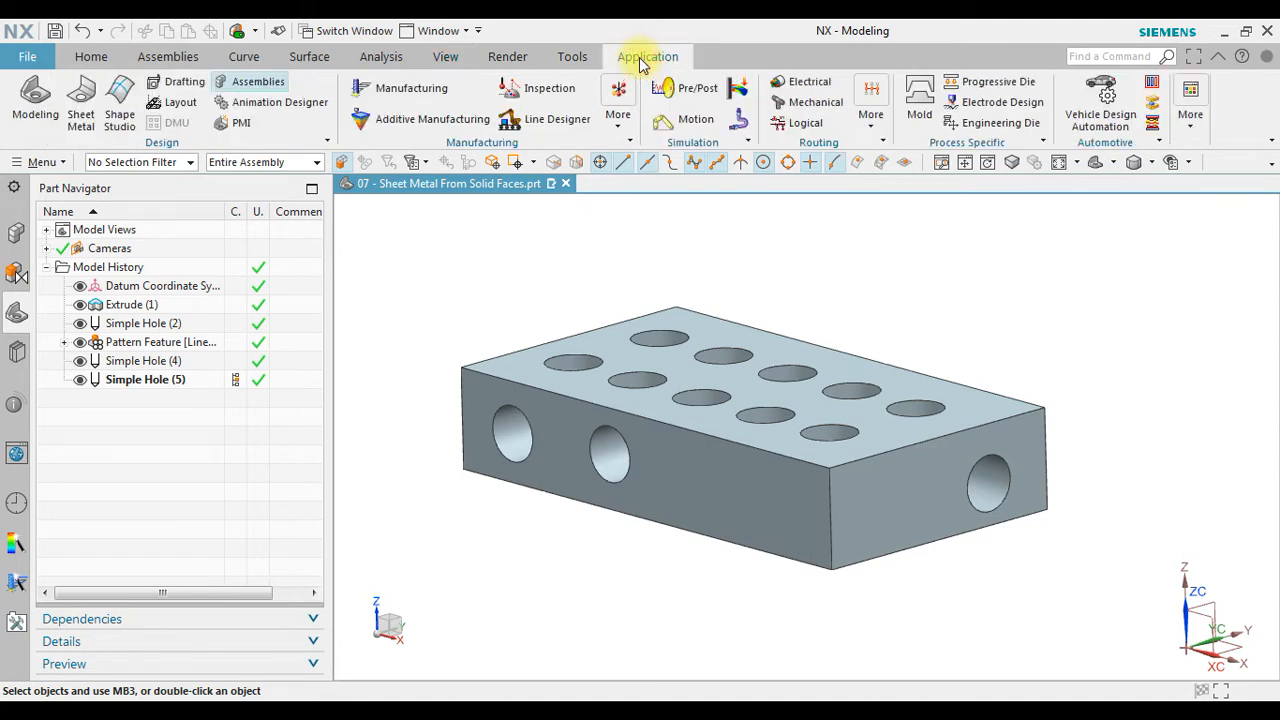
mouse_move(80, 96)
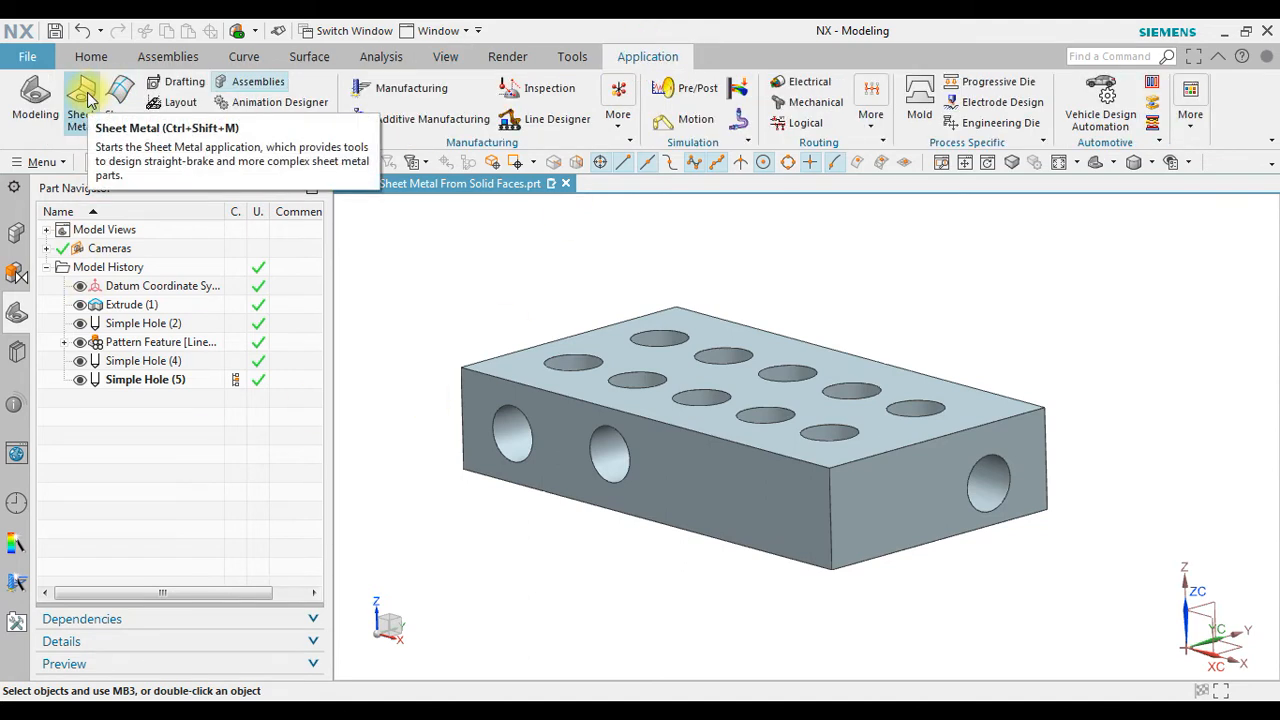
click(80, 96)
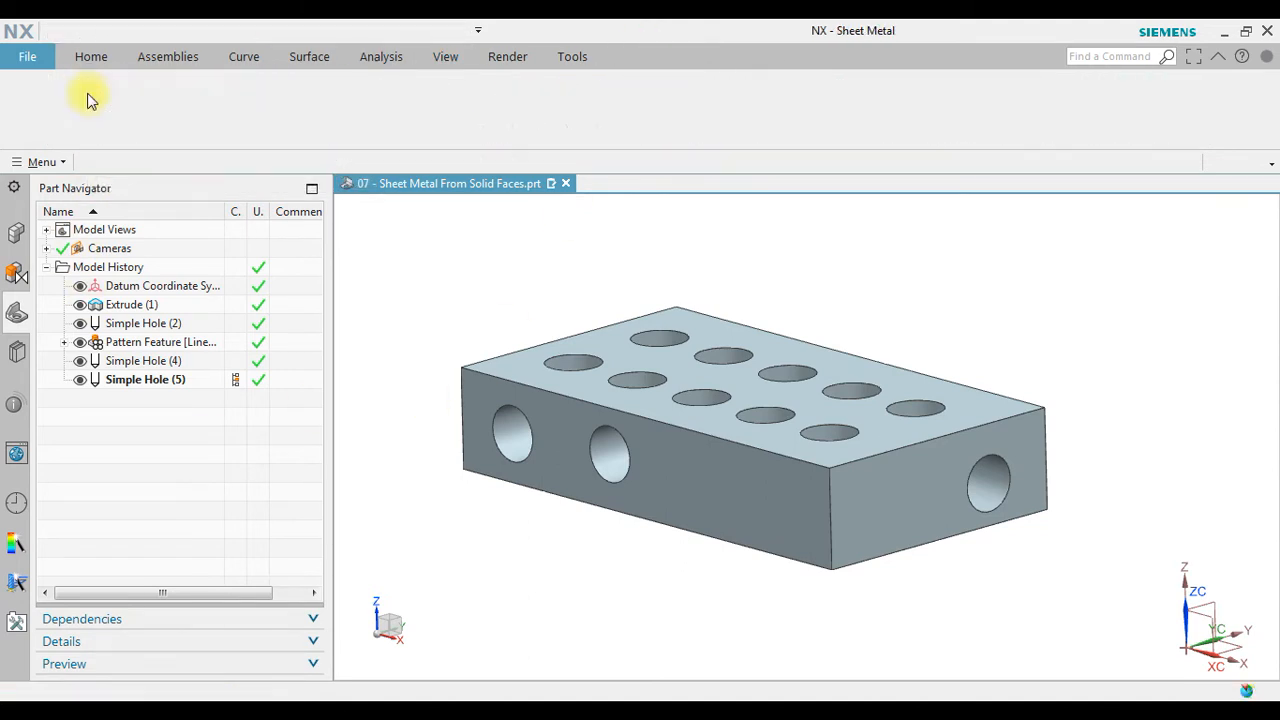
click(90, 56)
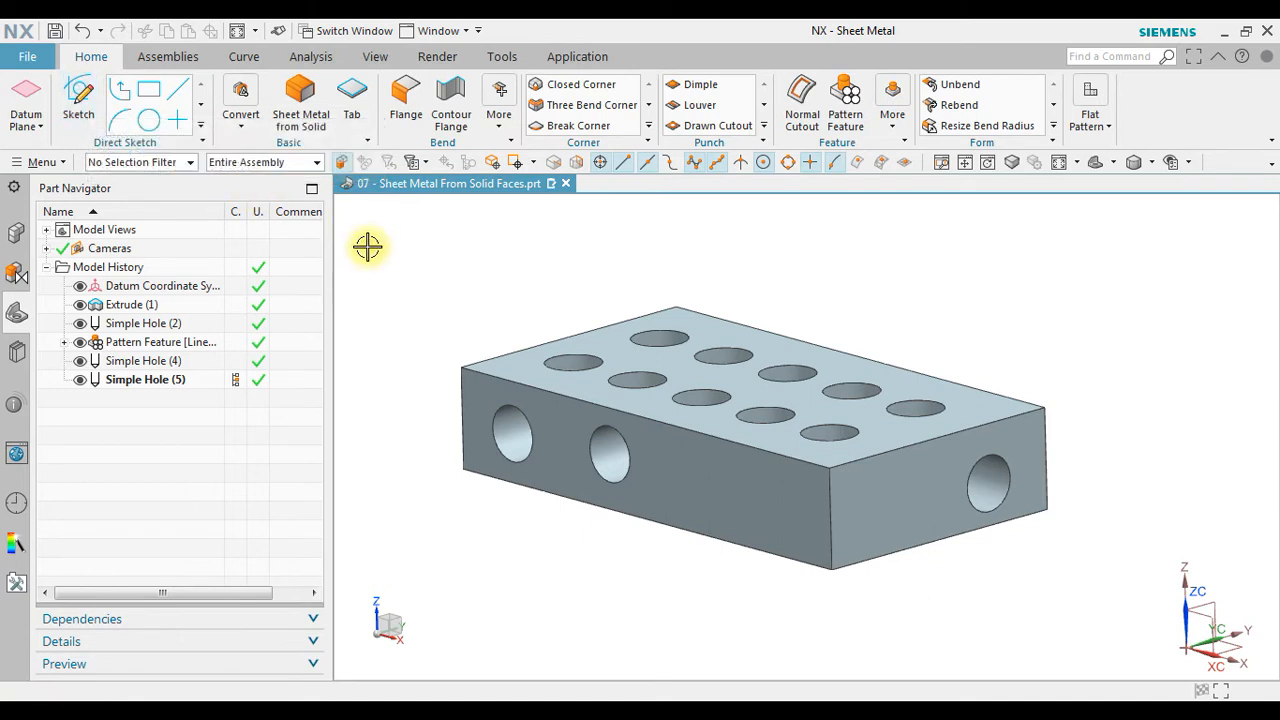
mouse_move(300, 100)
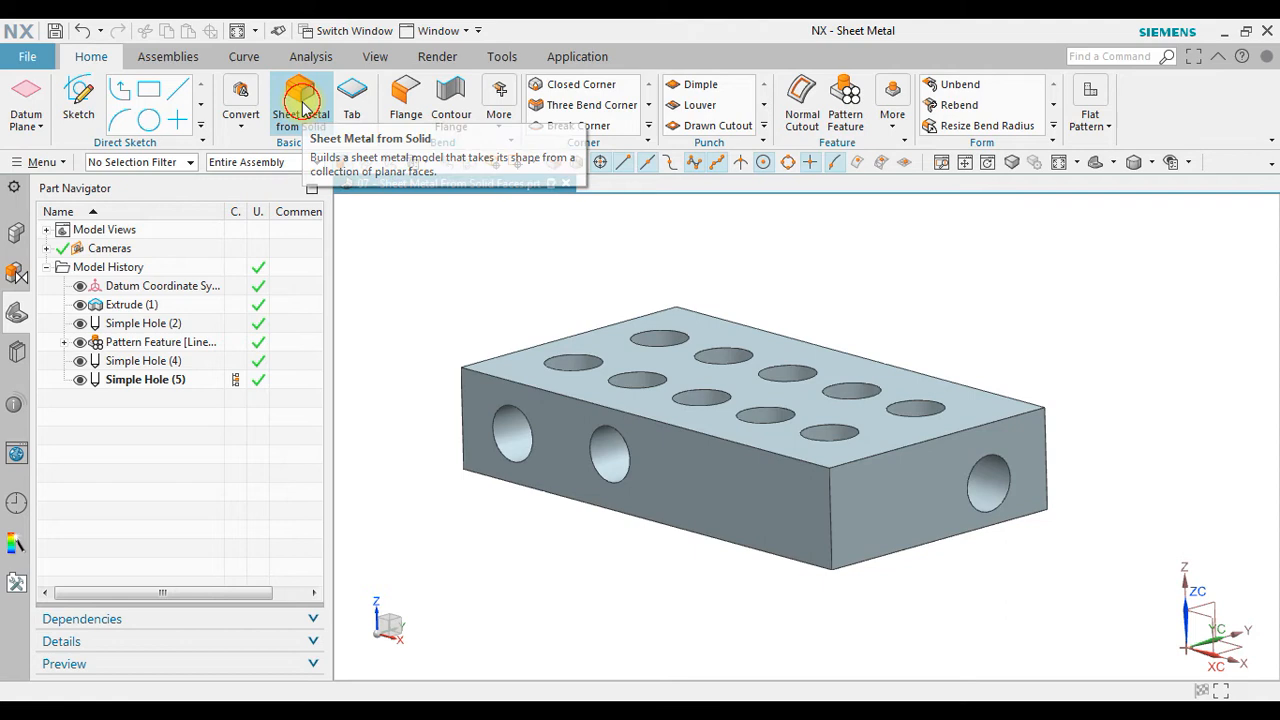
Step: Start Sheet Metal from Solid and pick the front face plus two more planar faces as web faces
click(300, 96)
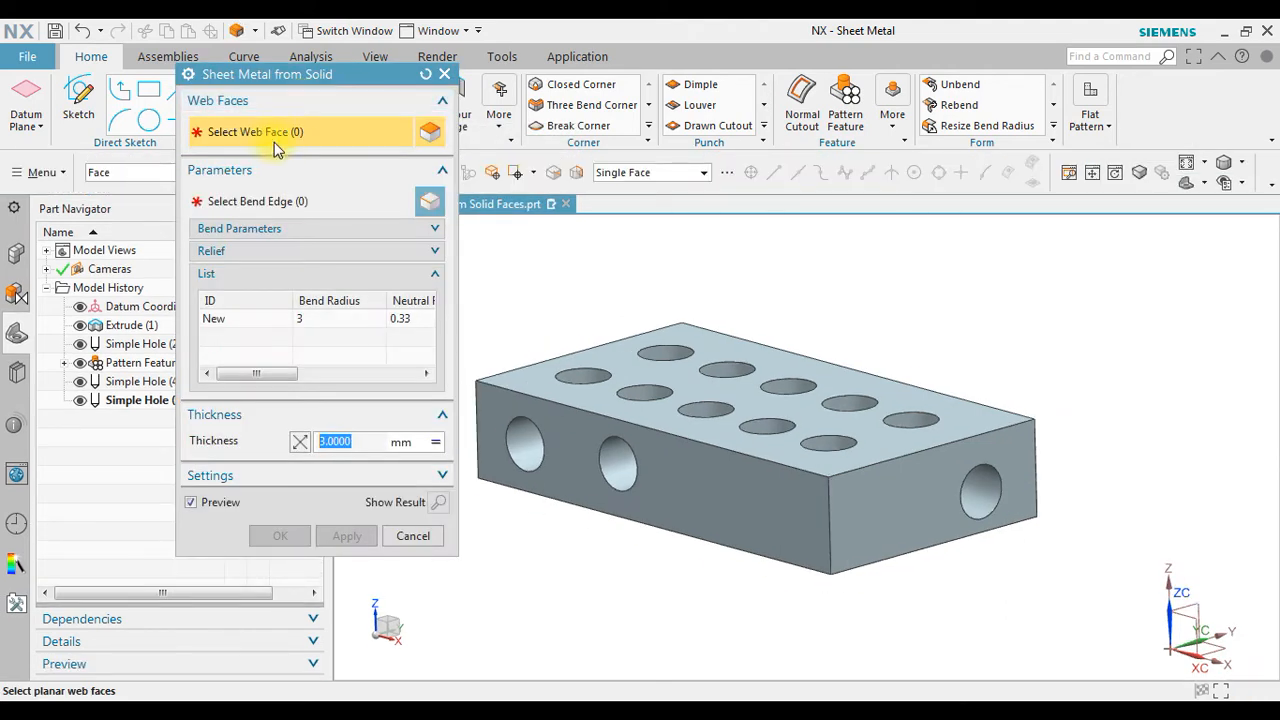
mouse_move(728, 560)
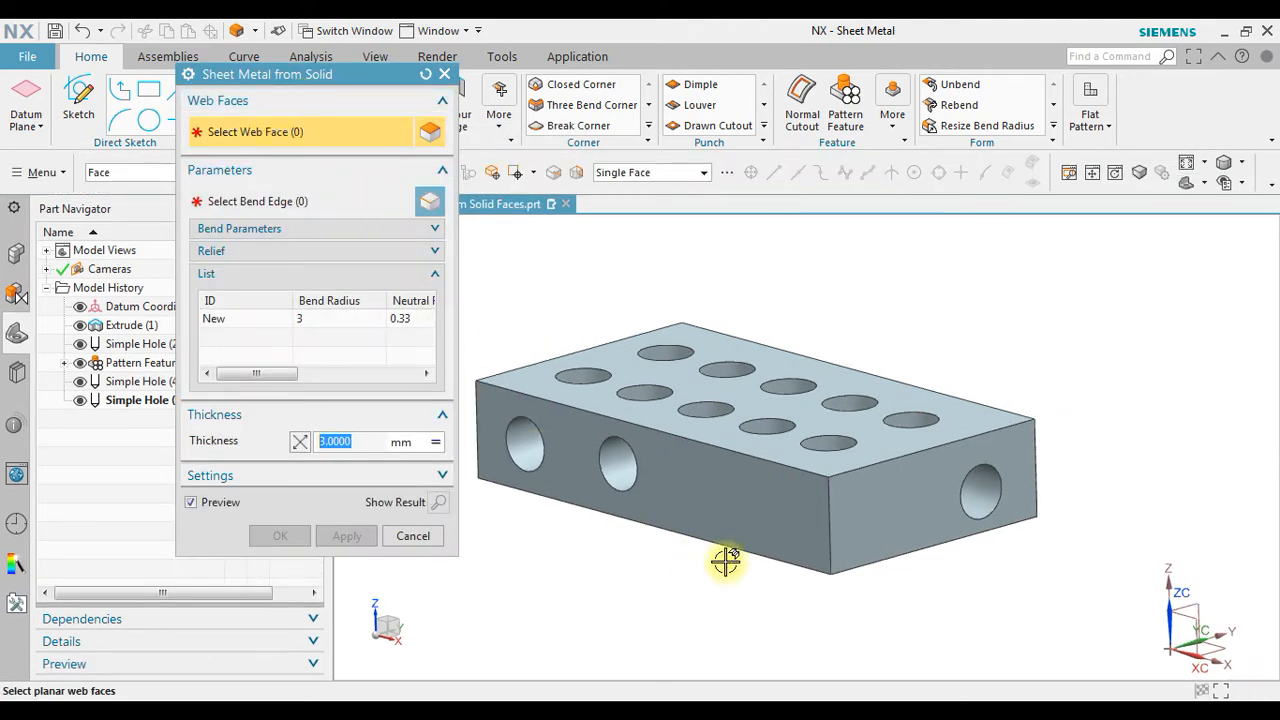
click(678, 468)
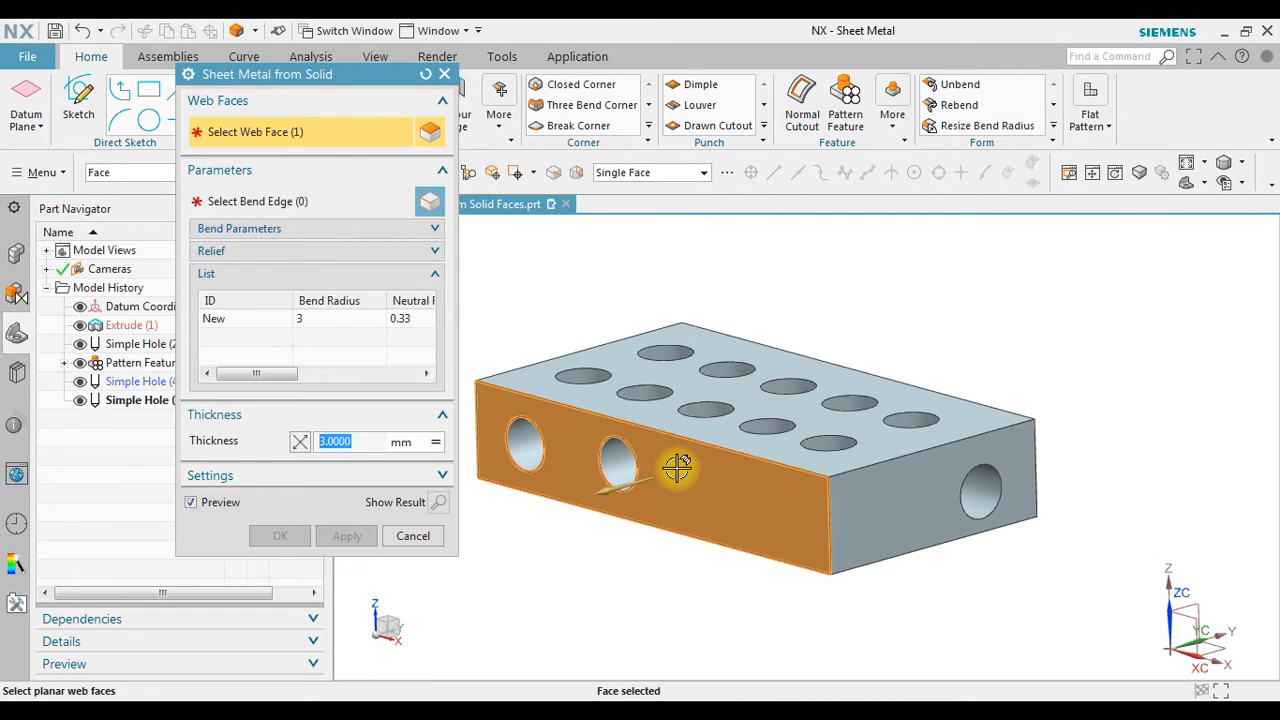
mouse_move(756, 480)
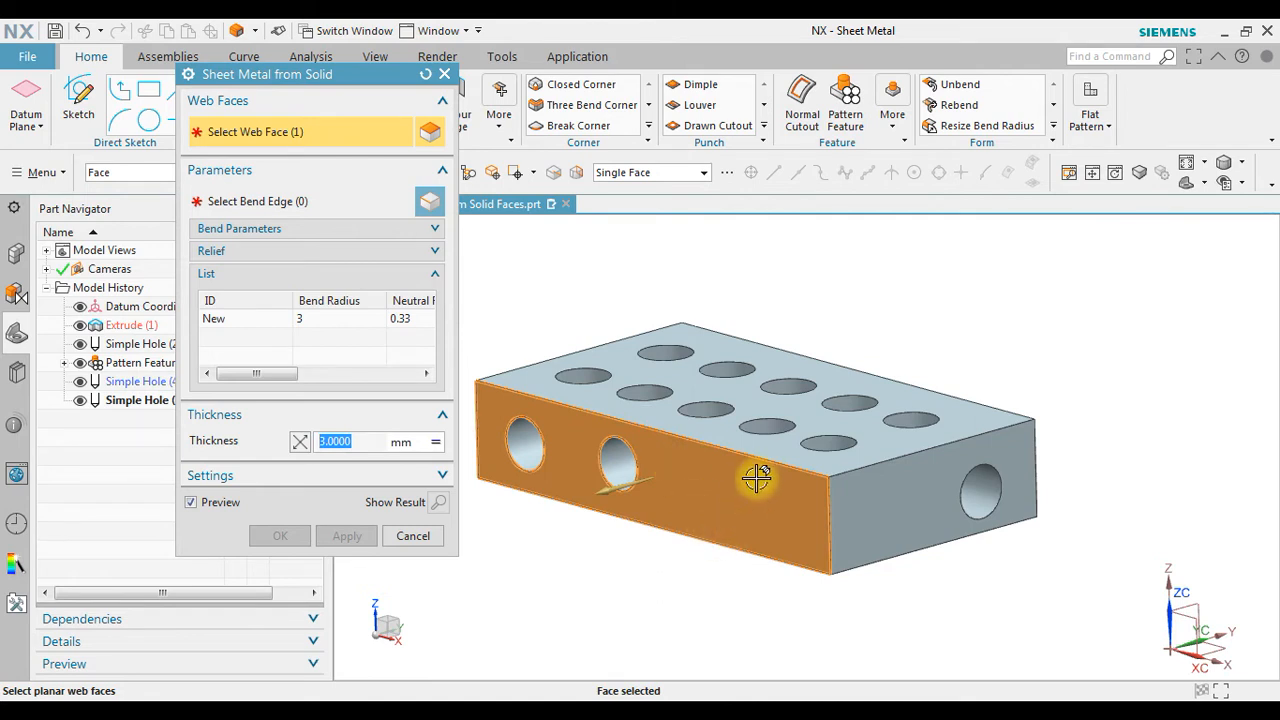
click(778, 450)
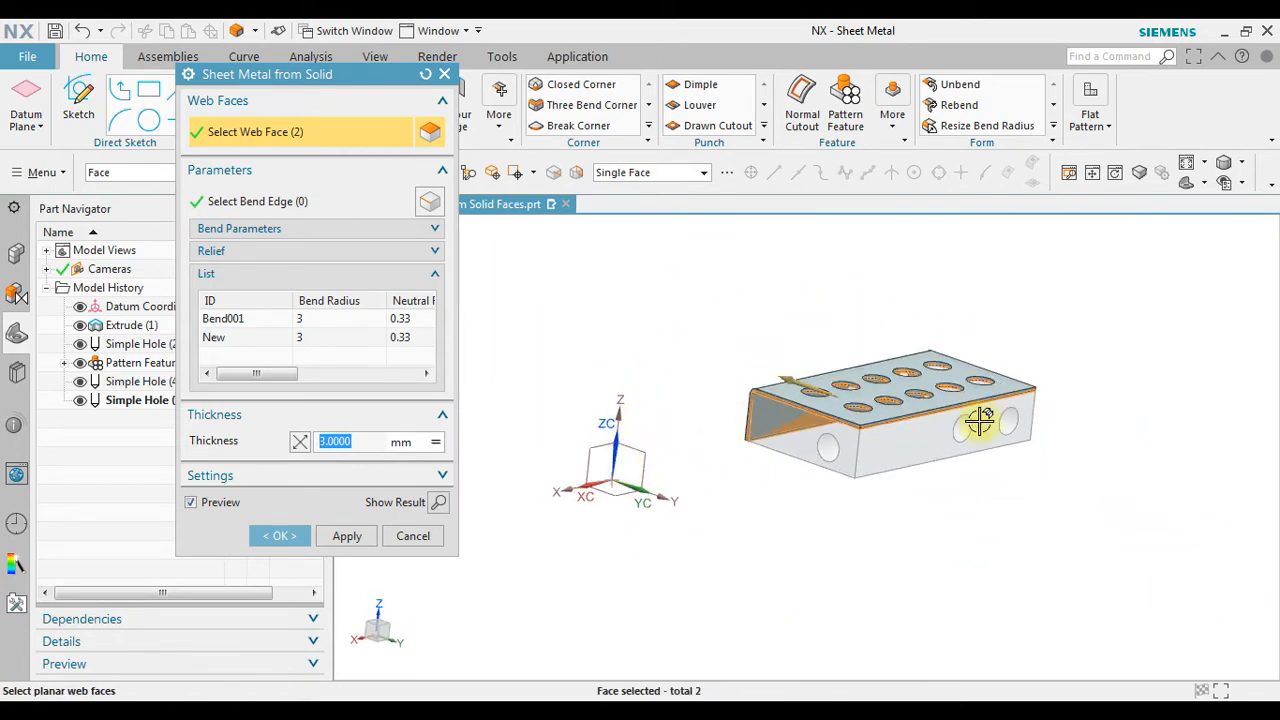
click(978, 420)
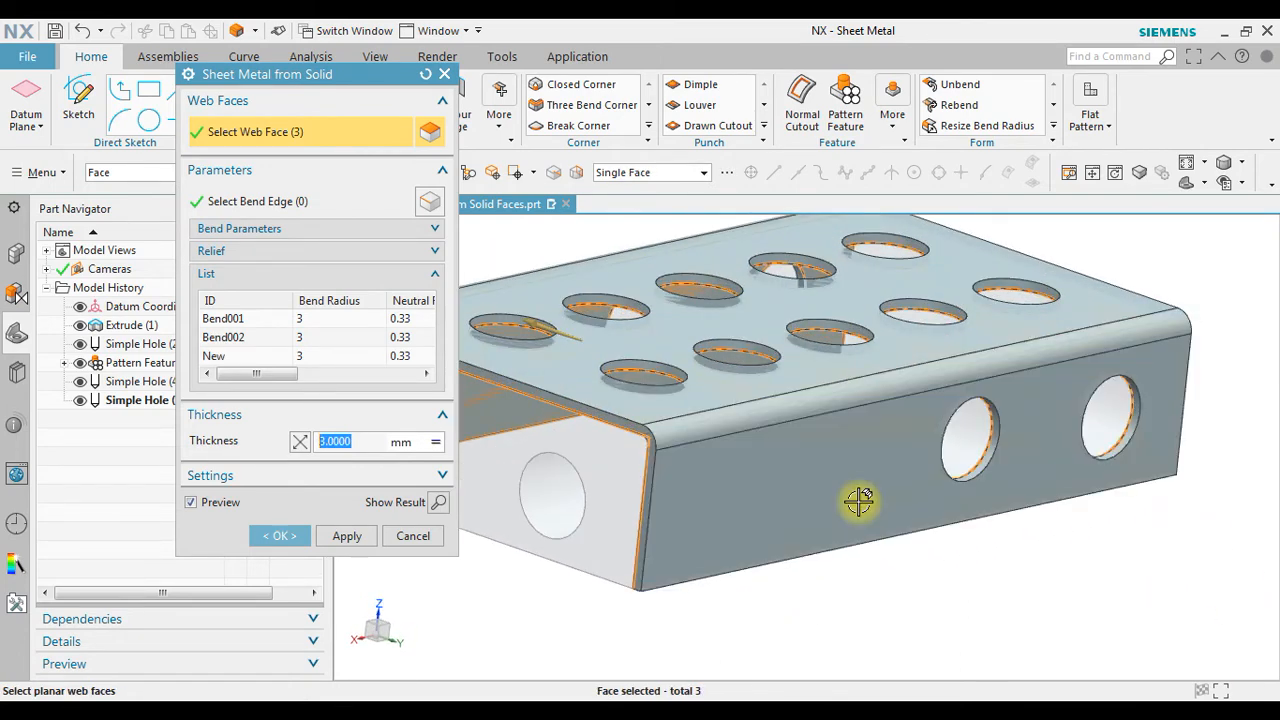
drag(858, 502, 884, 442)
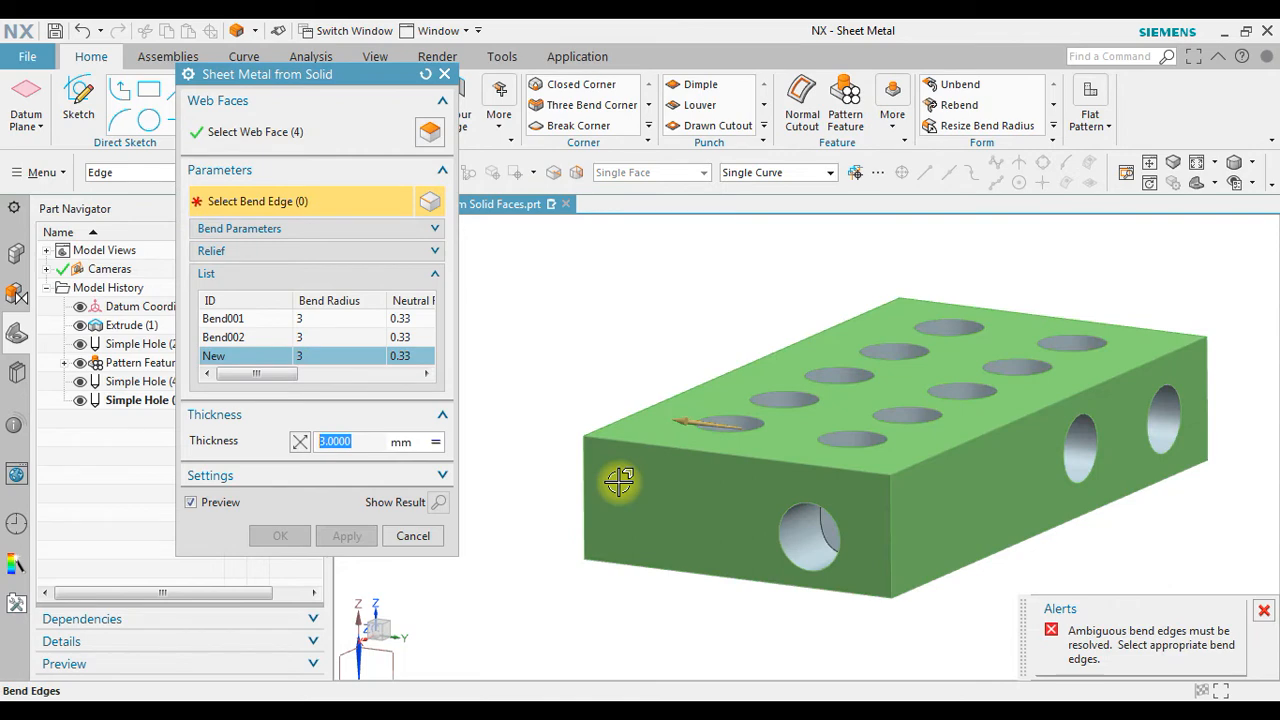
mouse_move(1064, 616)
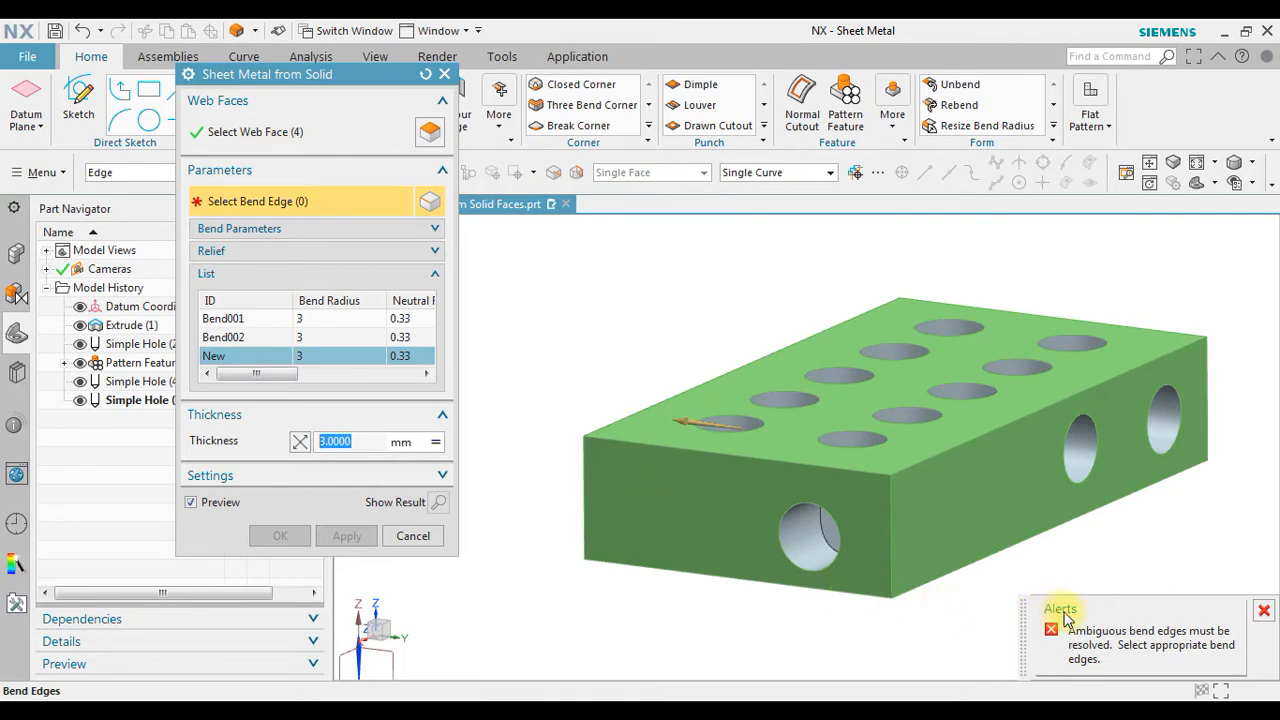
mouse_move(1170, 644)
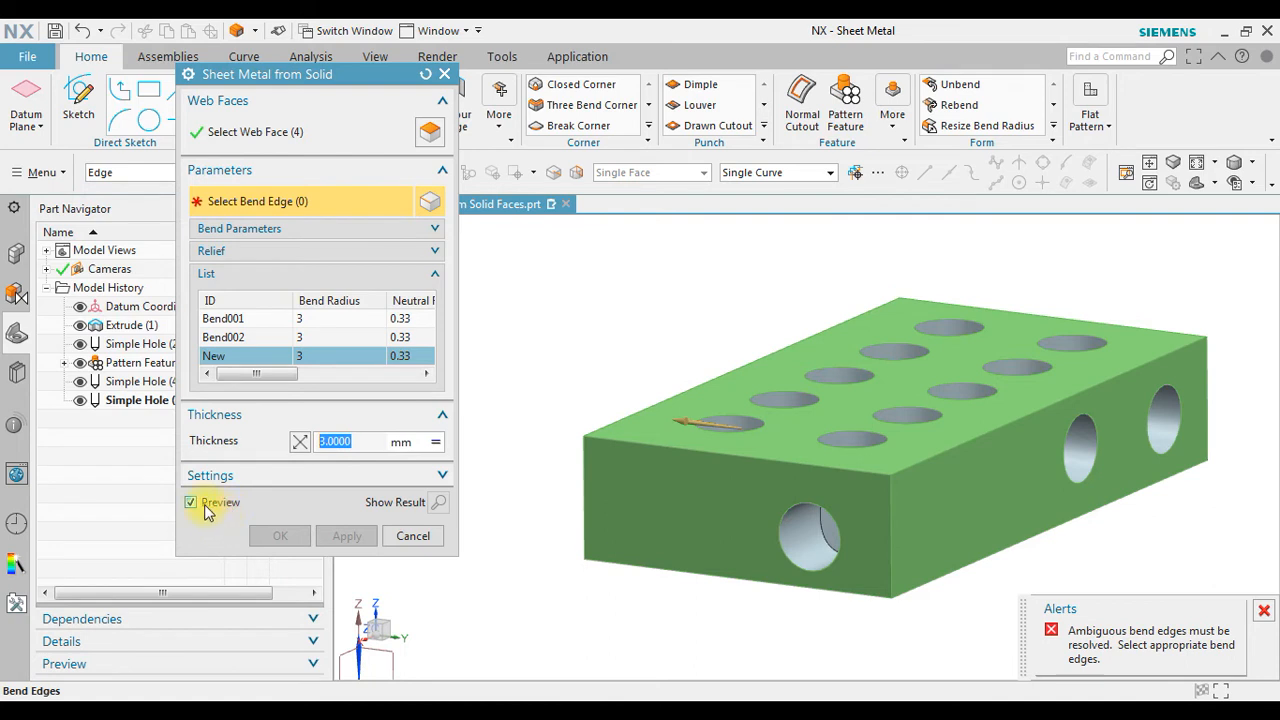
Step: Set 3 mm thickness, define the third bend edge, dismiss the ambiguous-edges warning and preview the part
click(190, 502)
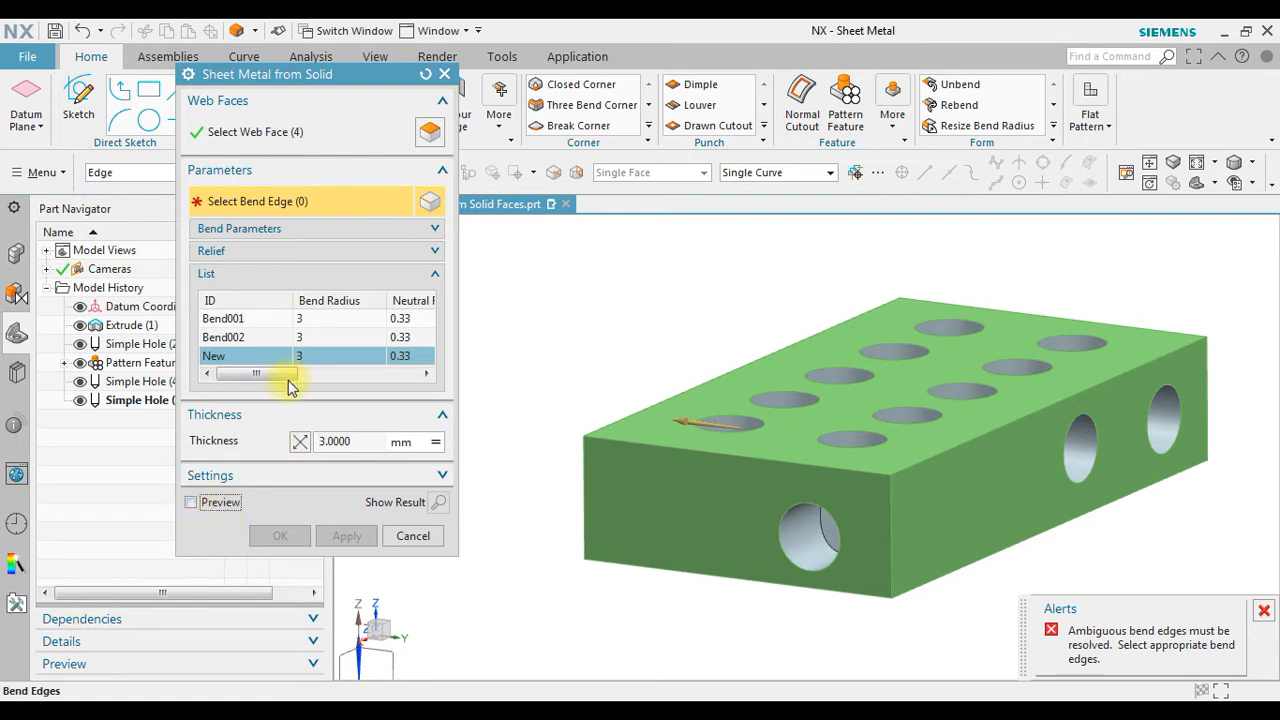
click(224, 318)
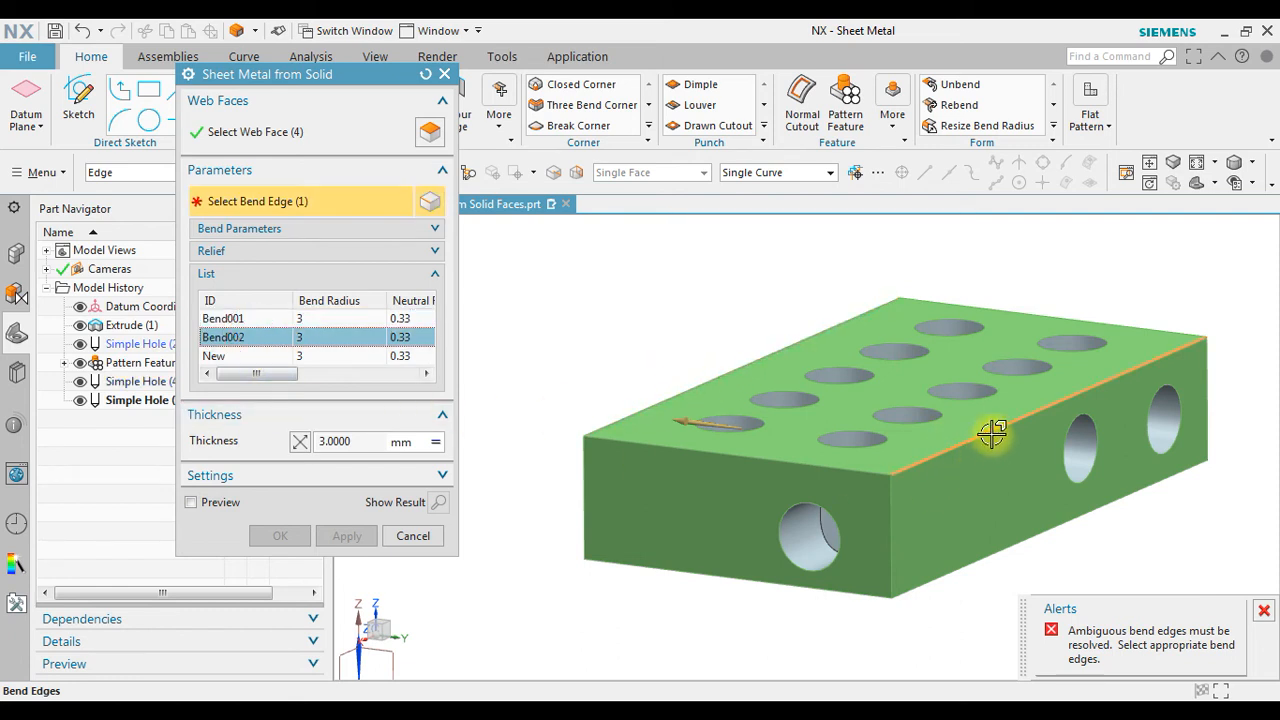
mouse_move(1072, 676)
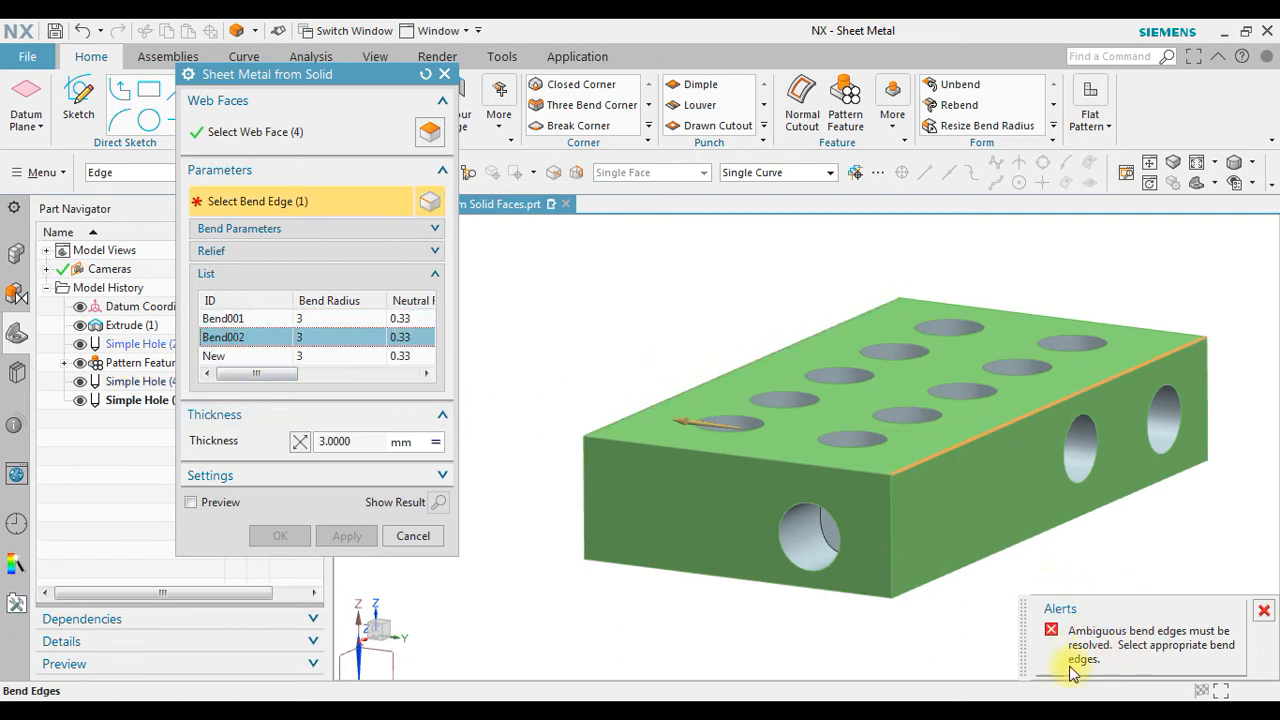
click(244, 356)
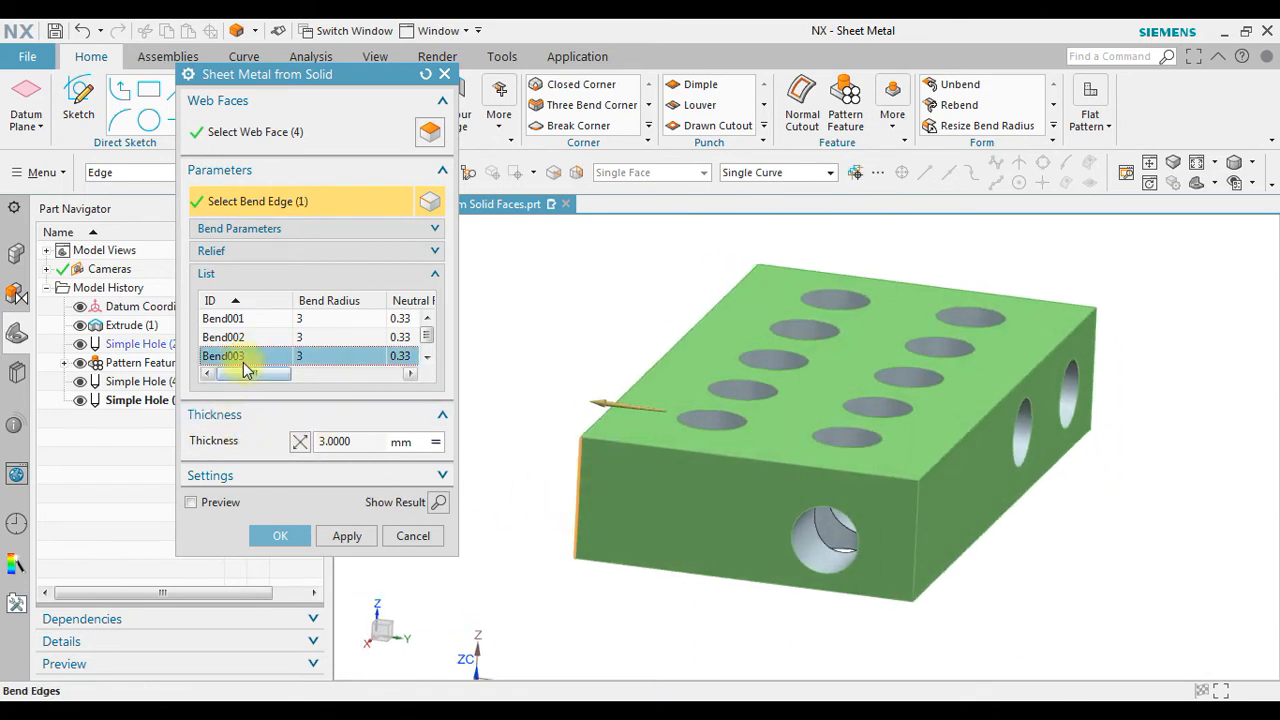
click(190, 500)
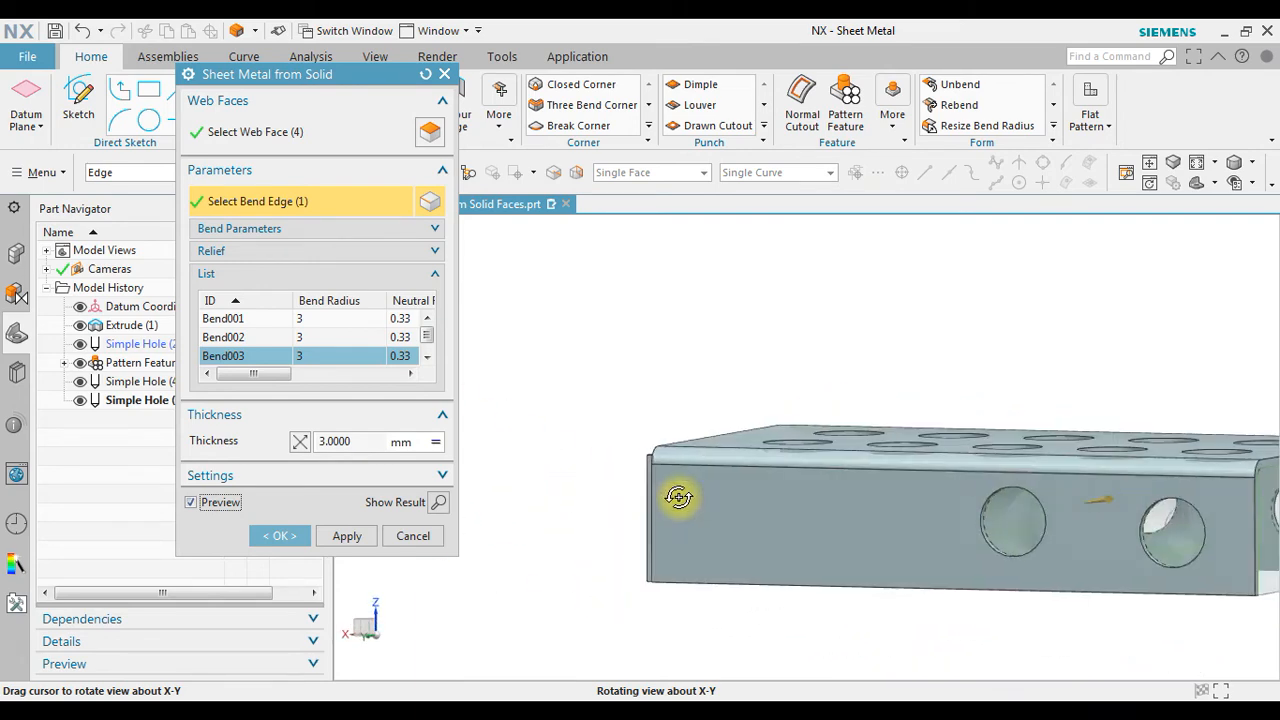
drag(680, 496, 738, 516)
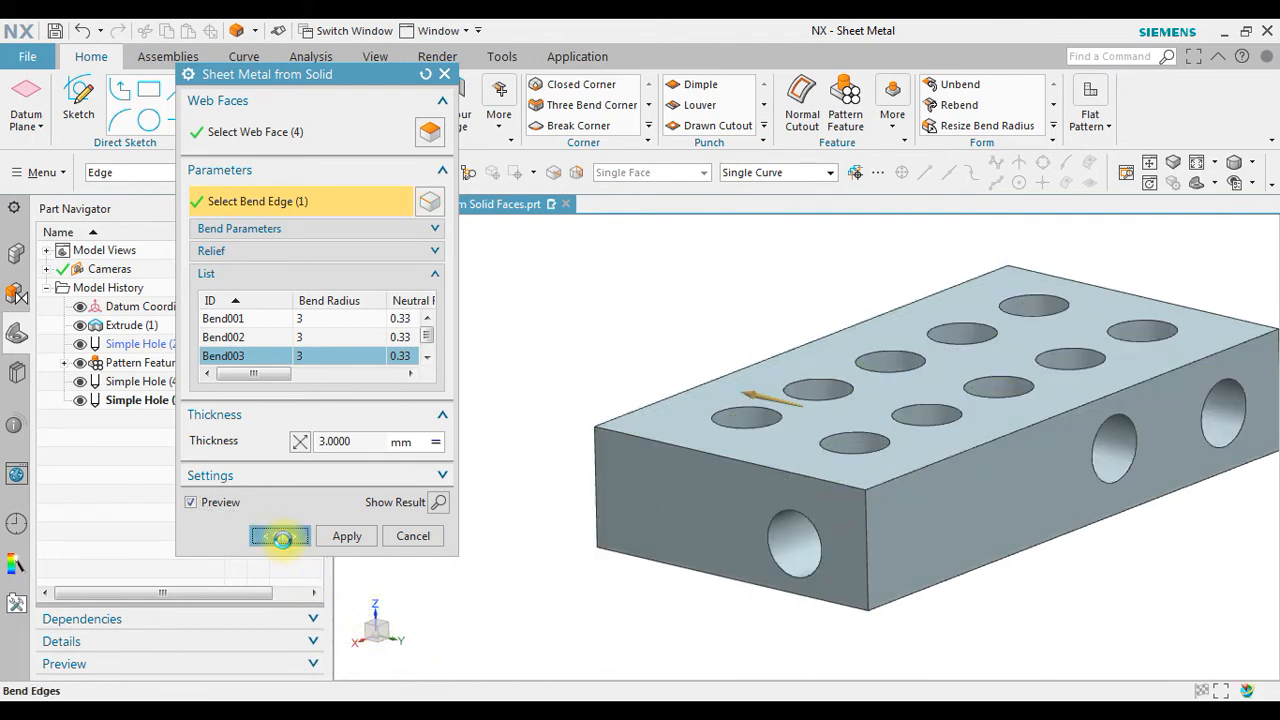
Step: Confirm the Sheet Metal from Solid conversion and inspect the bent part's open underside
click(280, 536)
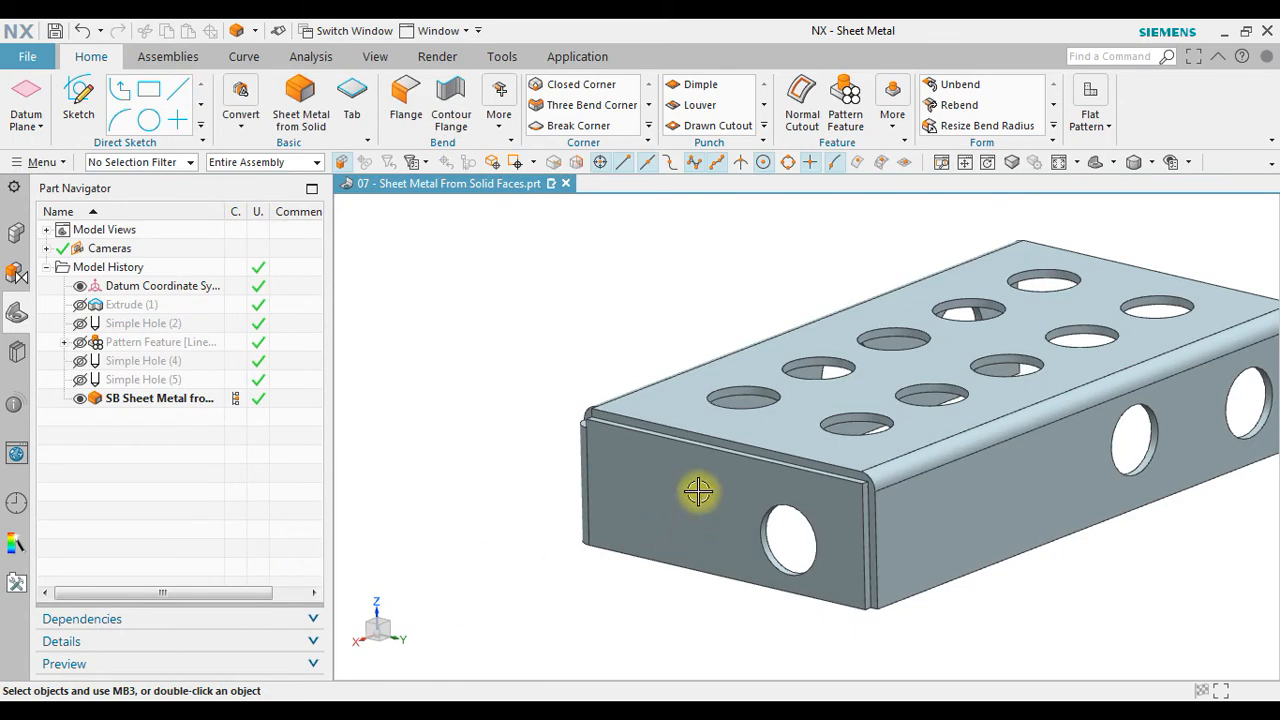
drag(698, 492, 778, 470)
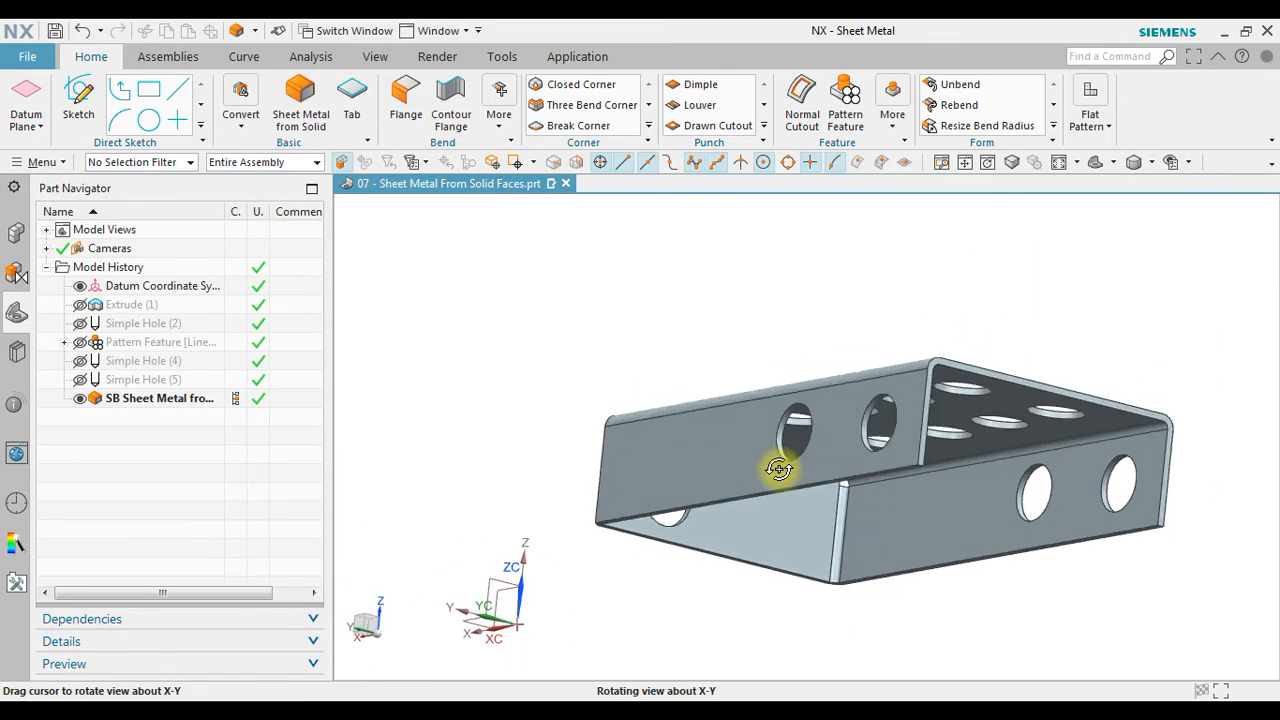
drag(778, 468, 790, 470)
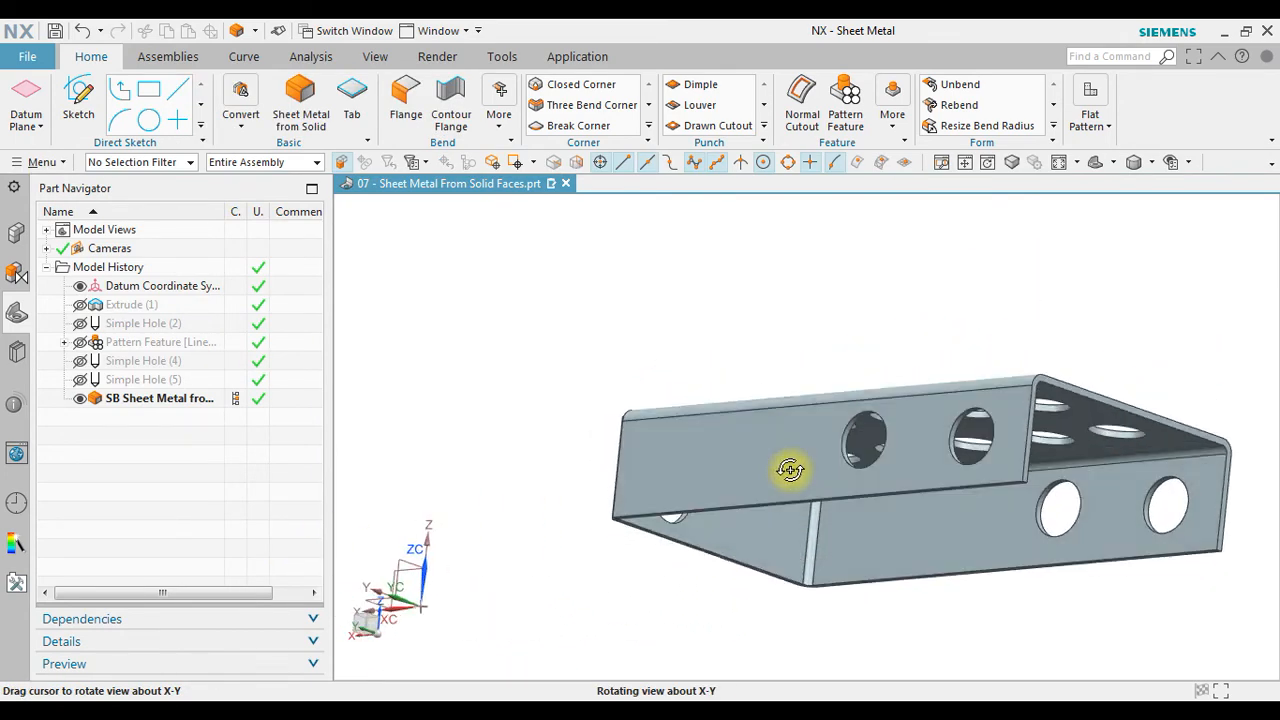
drag(790, 470, 868, 510)
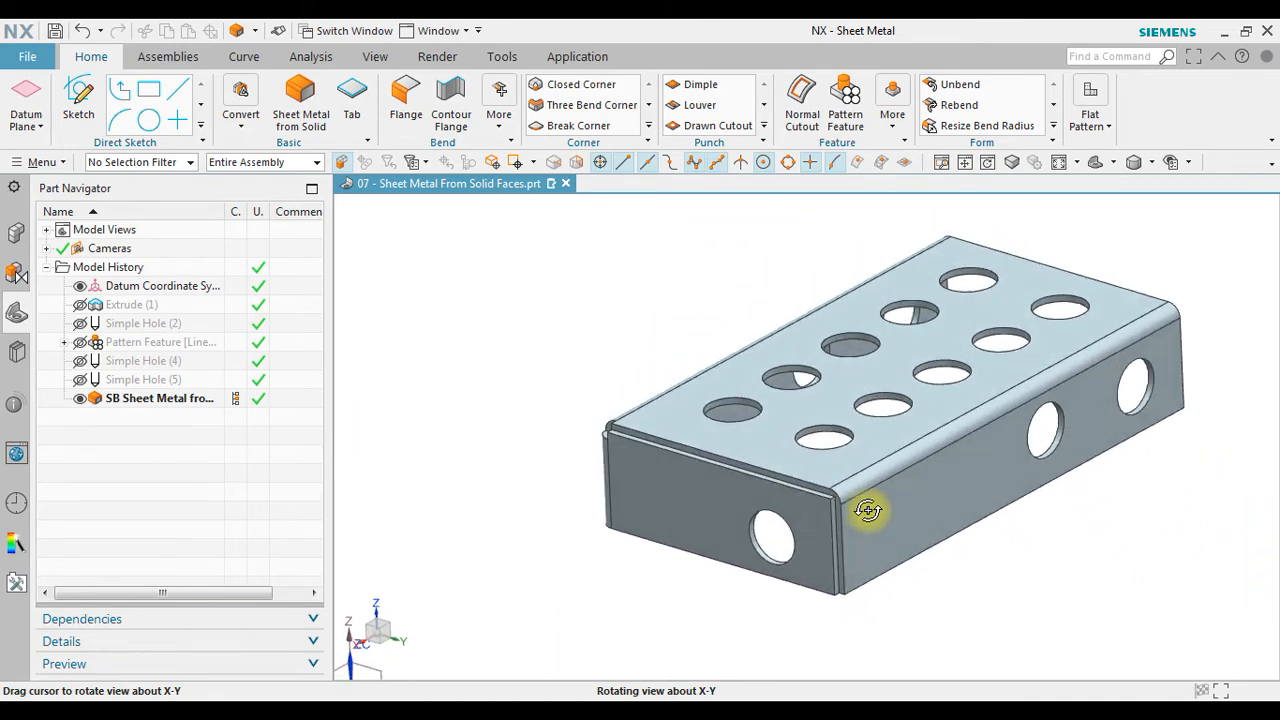
drag(868, 510, 770, 528)
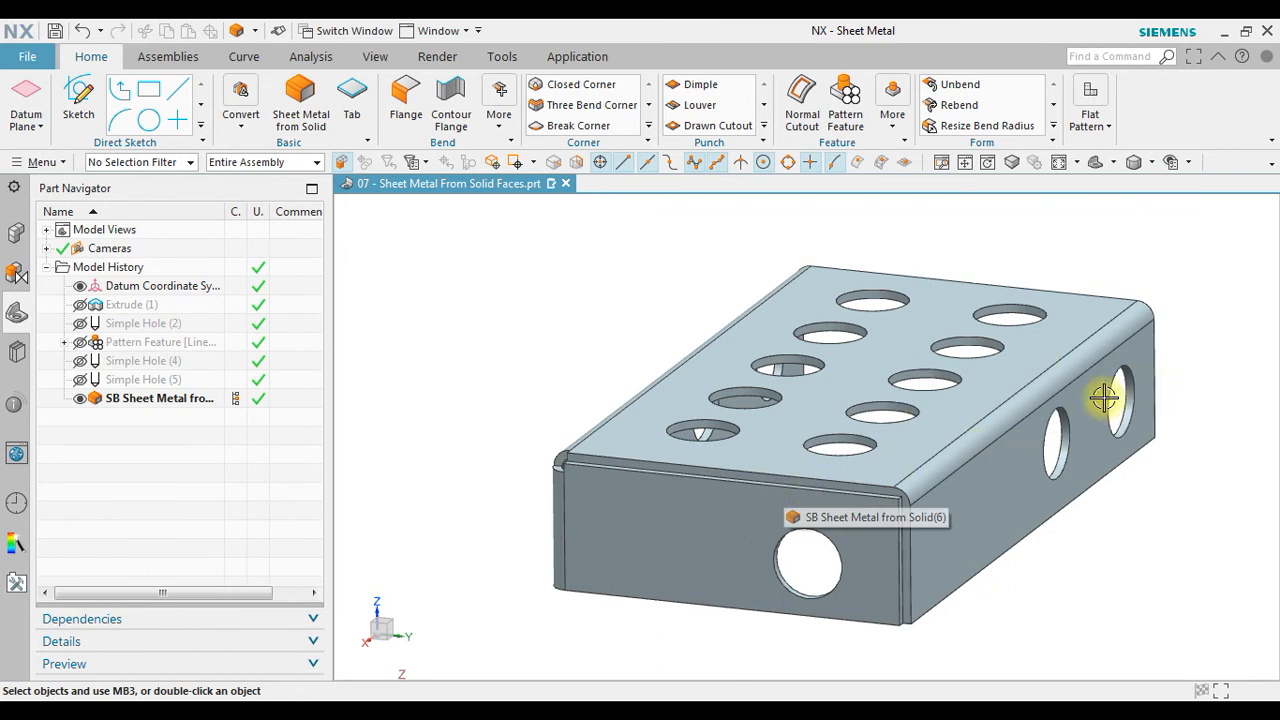
mouse_move(1204, 344)
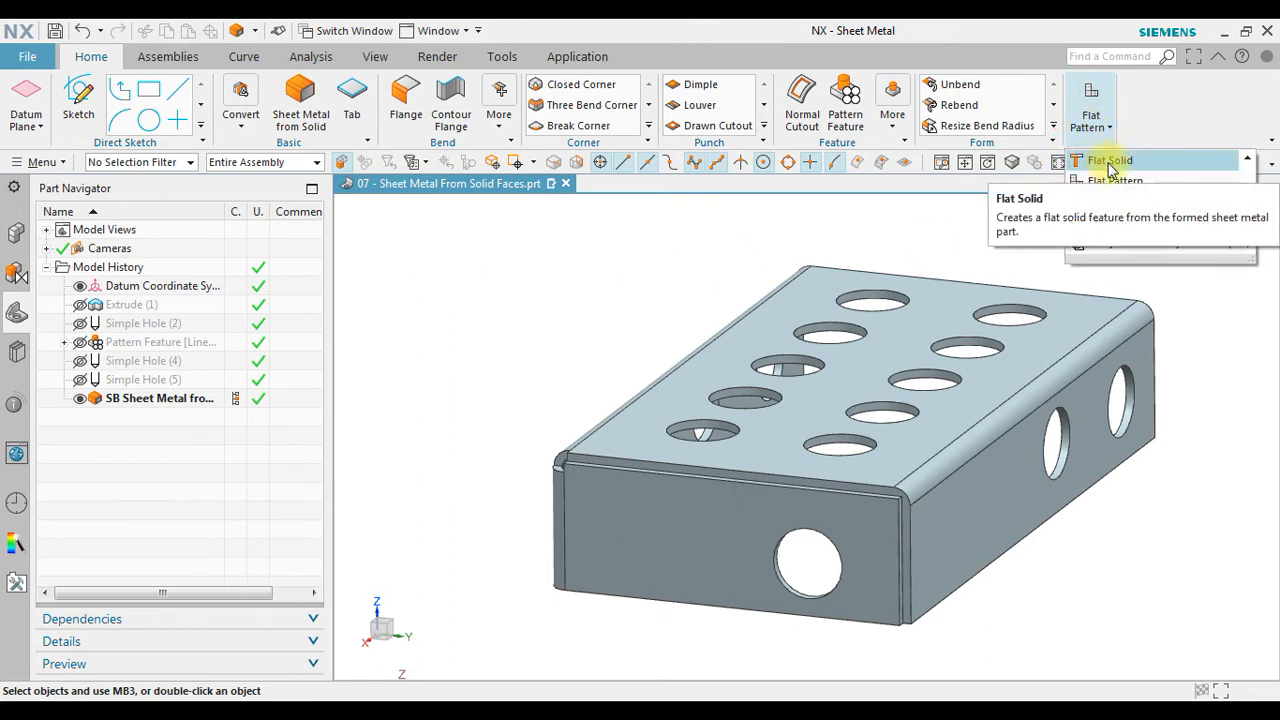
Step: Create a Flat Solid keeping the top perforated face stationary, then hide the formed sheet body
click(1108, 160)
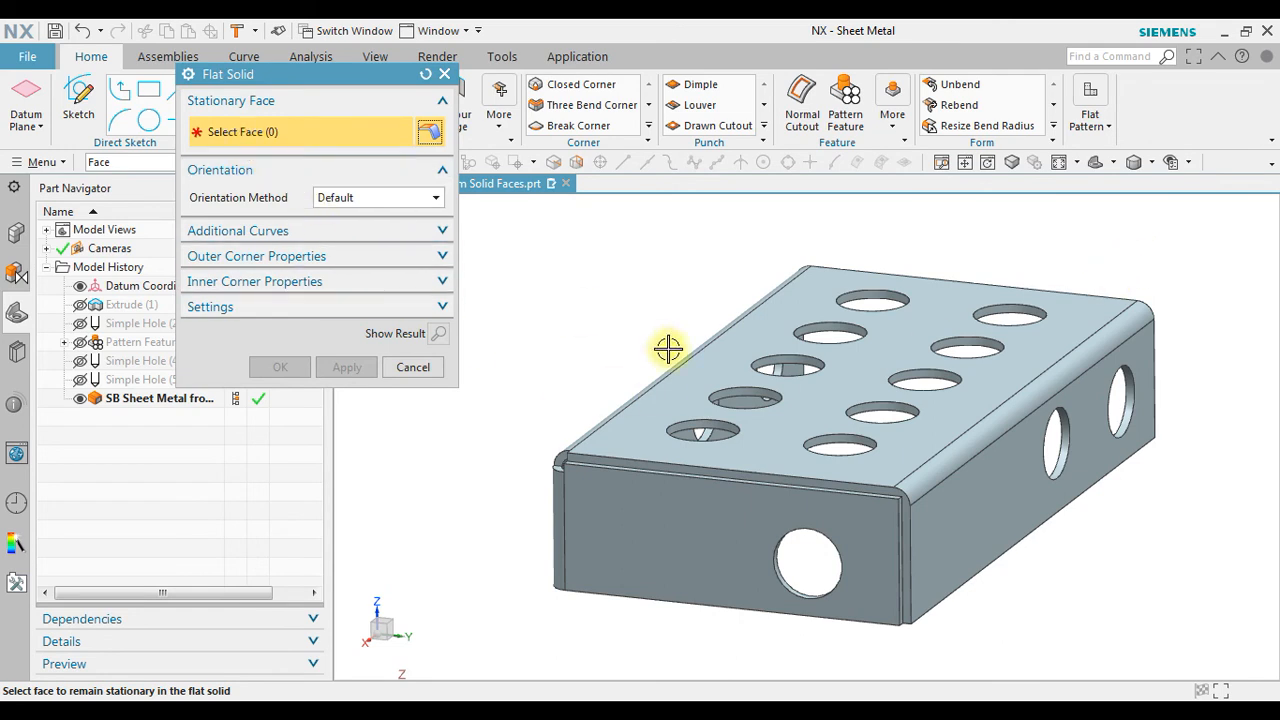
click(690, 420)
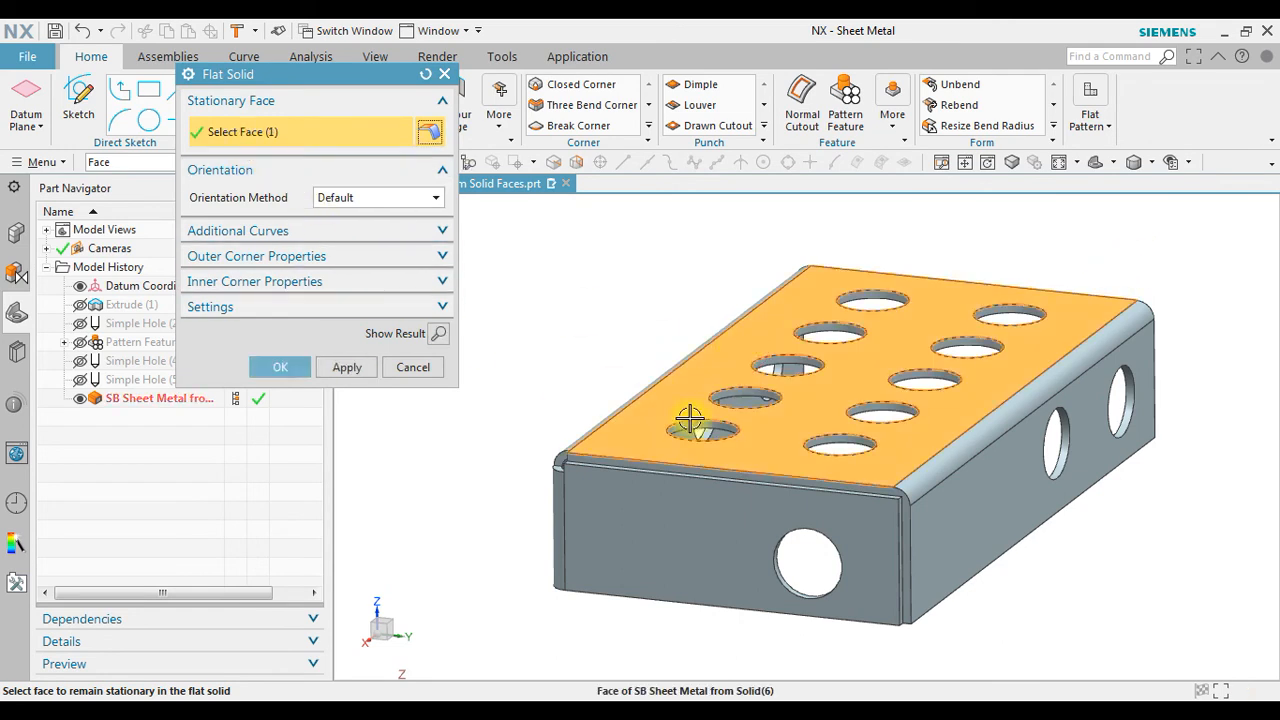
click(280, 368)
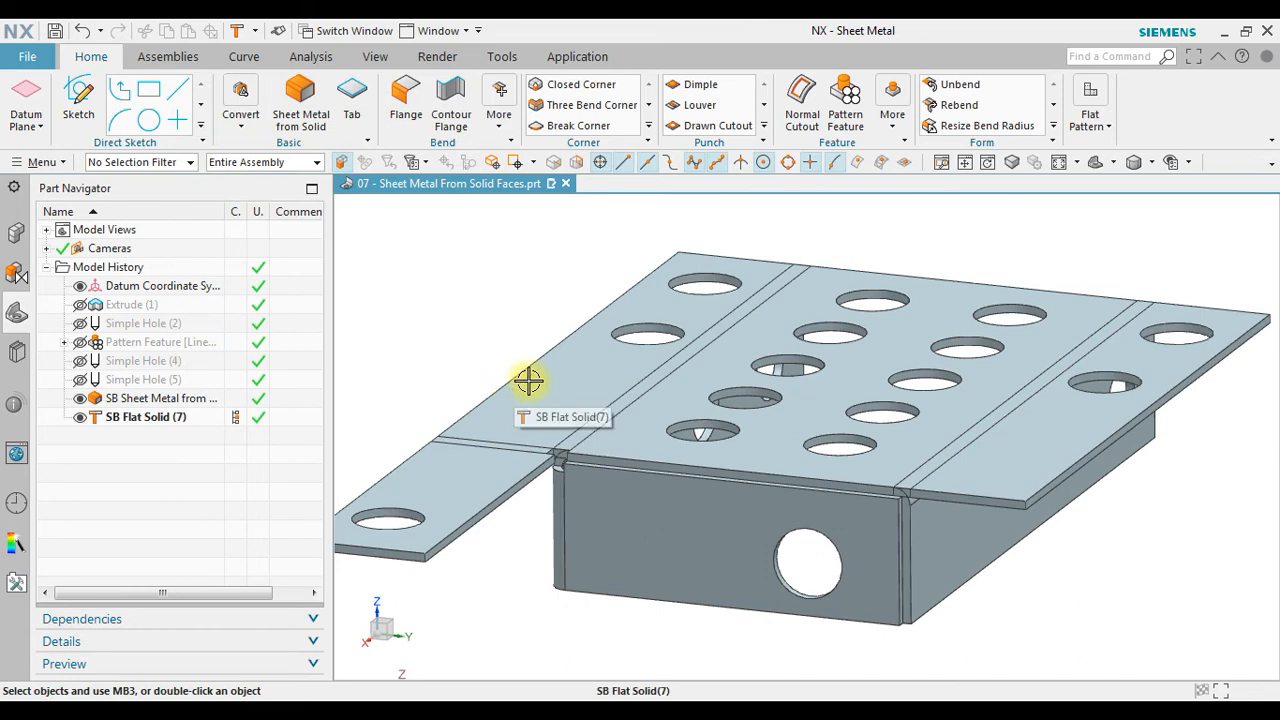
drag(530, 380, 830, 418)
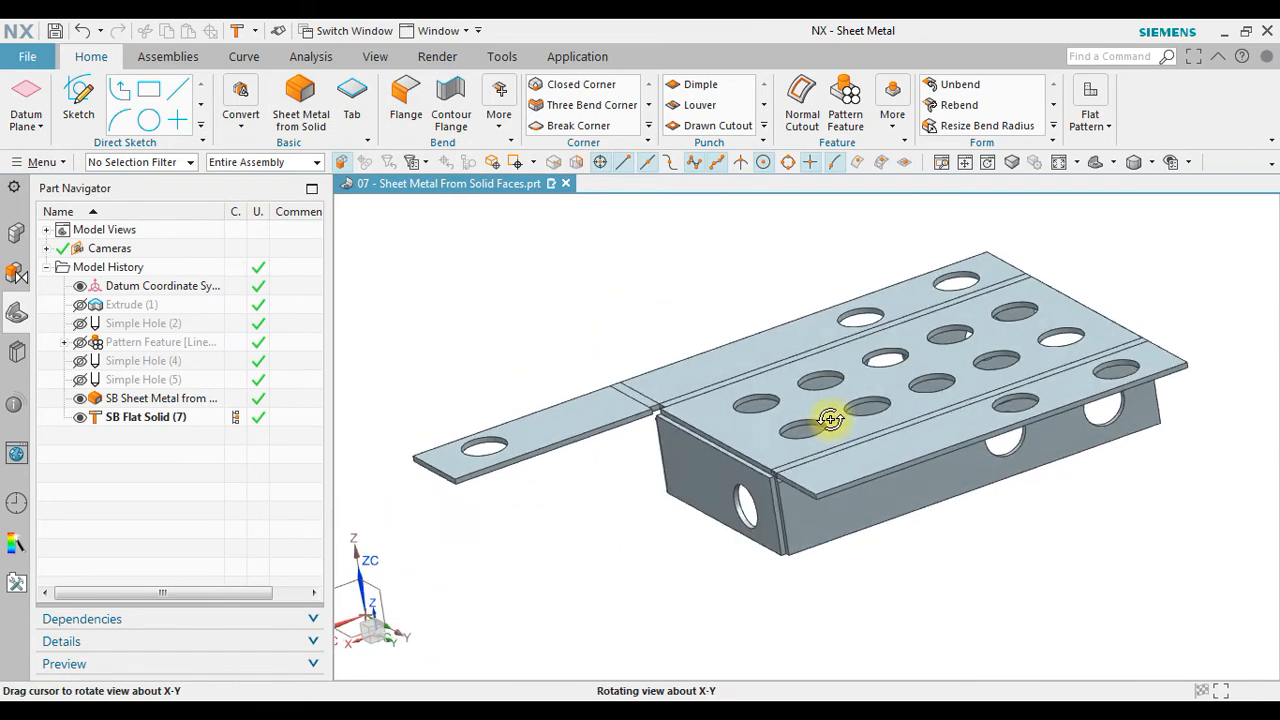
drag(830, 420, 568, 500)
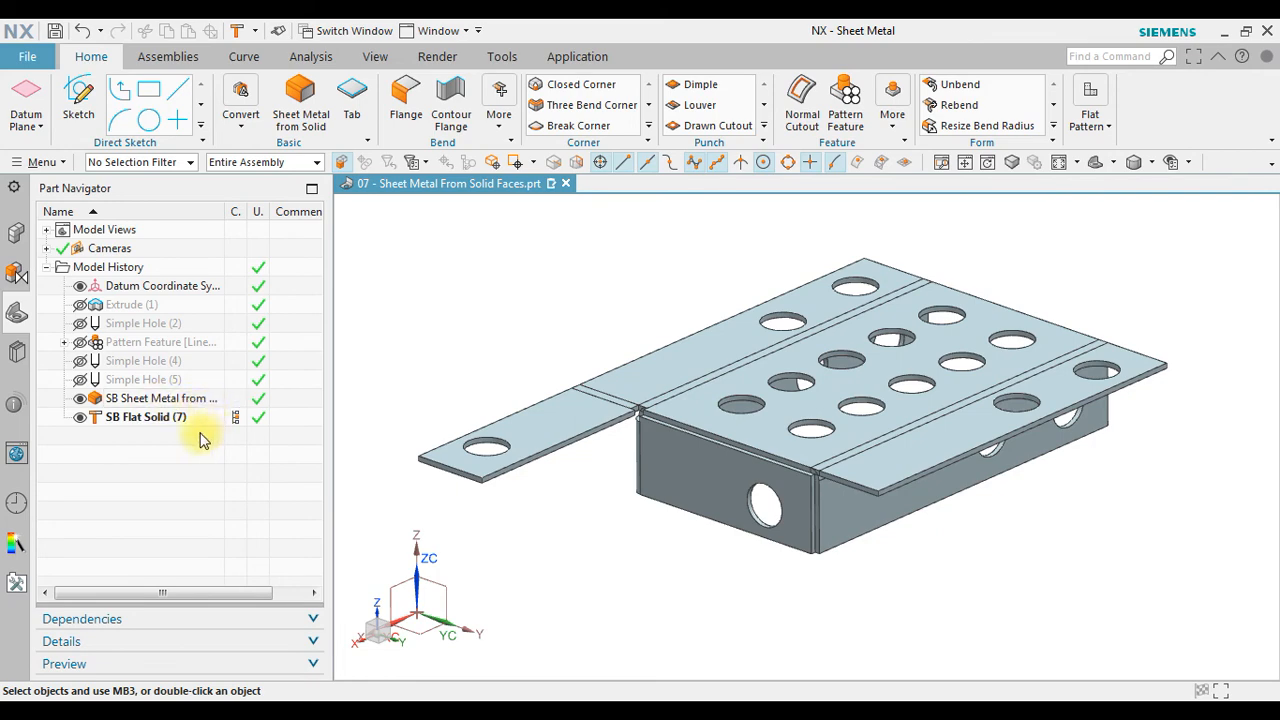
click(160, 398)
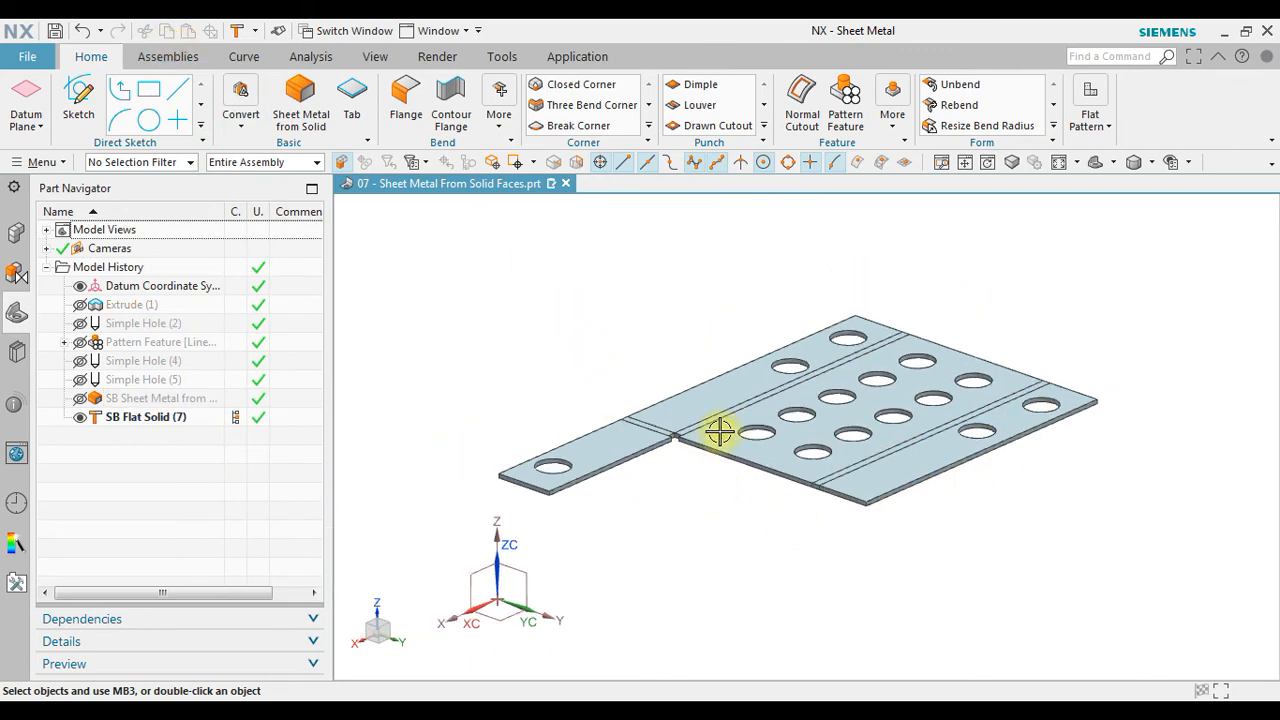
Step: Orbit the flat perforated blank to inspect its bend lines and holes
drag(720, 432, 808, 486)
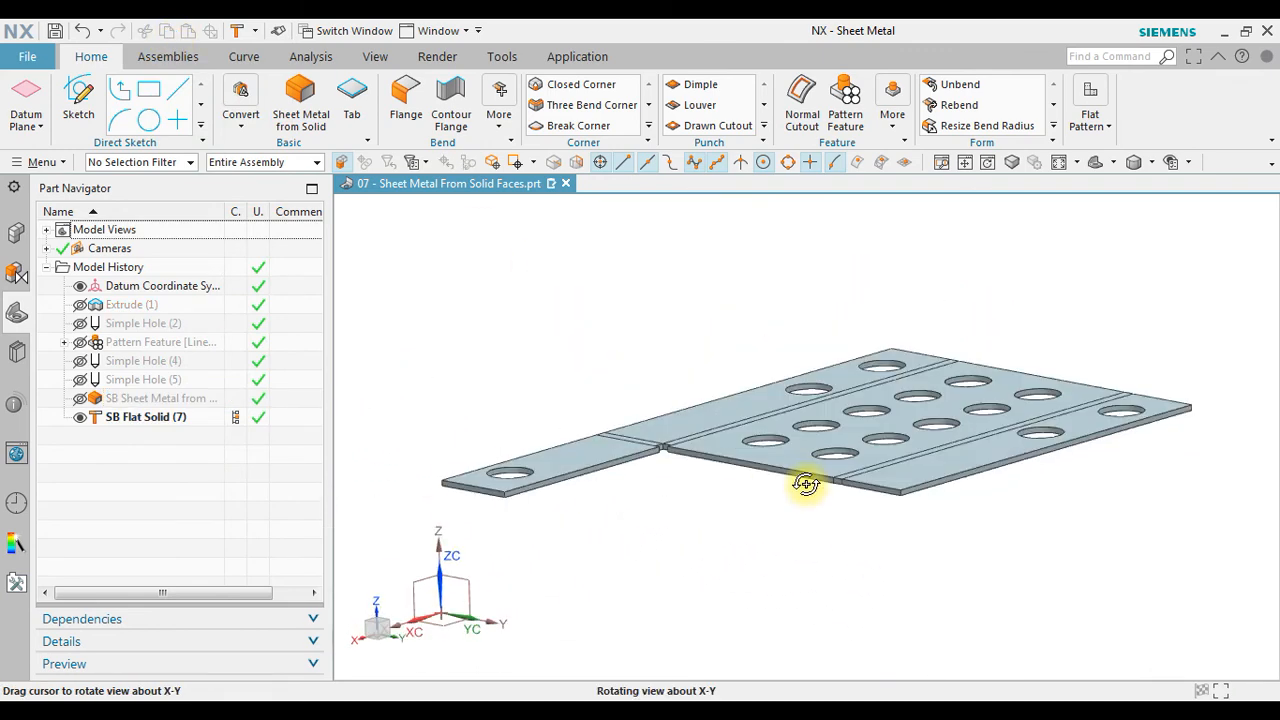
drag(804, 486, 804, 500)
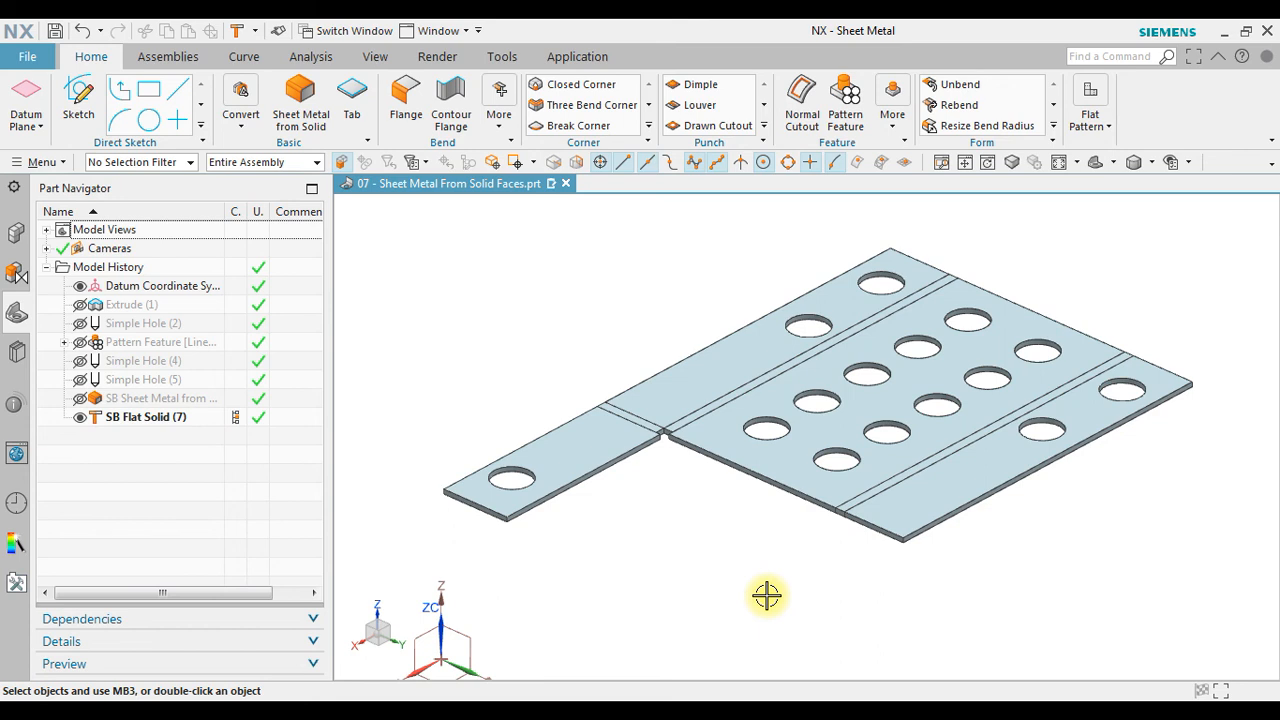
mouse_move(784, 594)
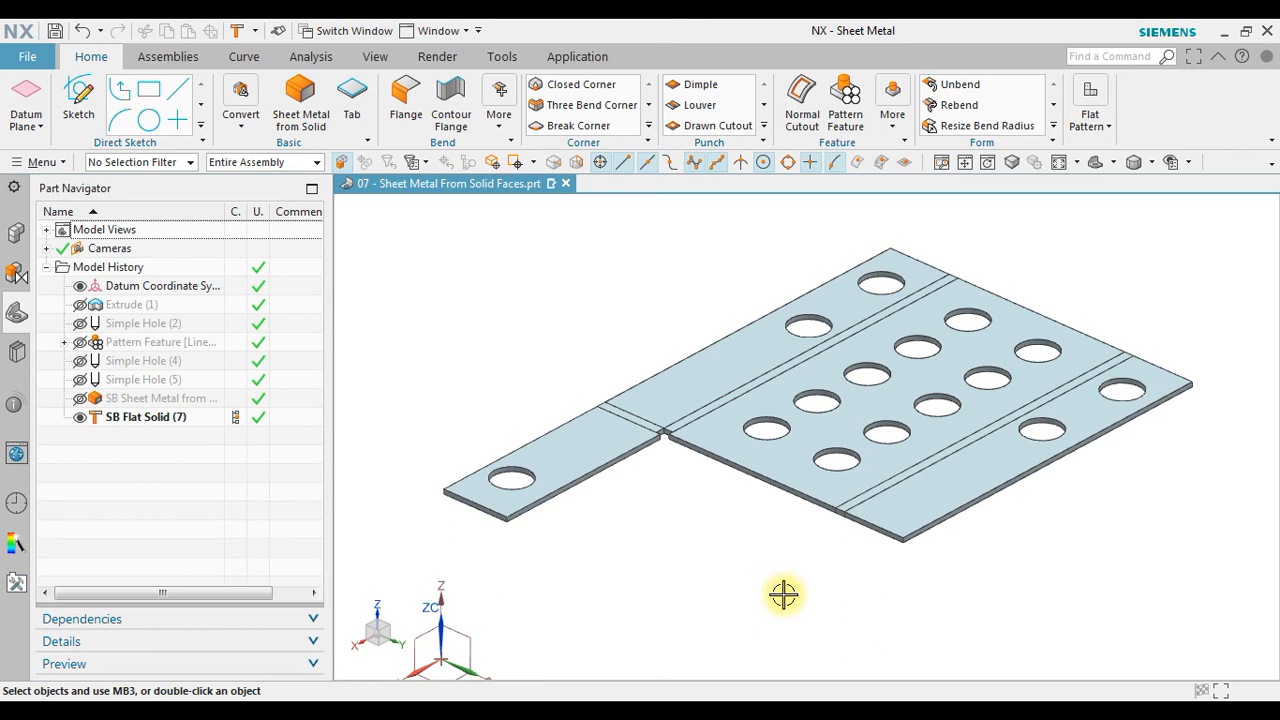